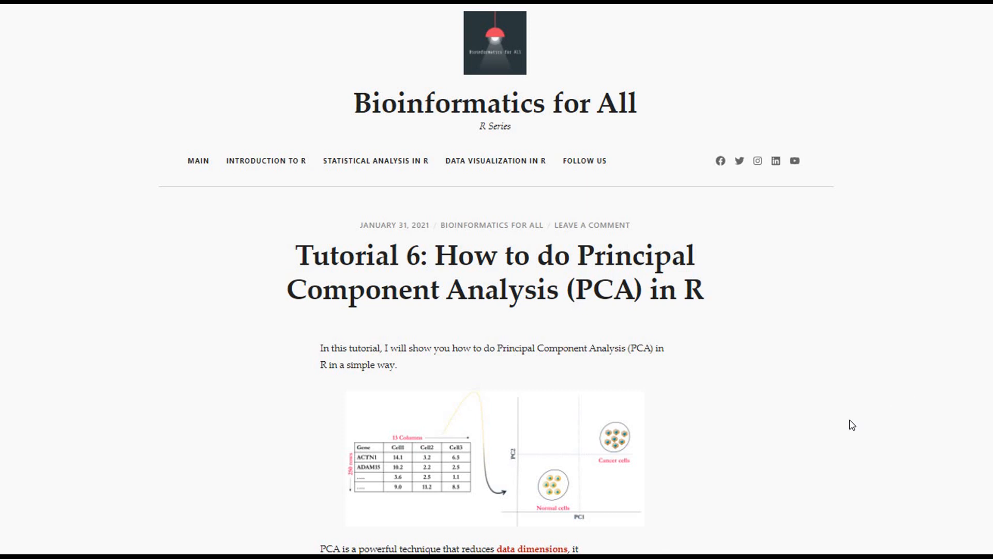
Step: Load data.csv as 287 observations of 13 variables, view the table, and load factoextra and FactoMineR
{"action": "scroll", "scroll_direction": "down", "scroll_amount": 3}
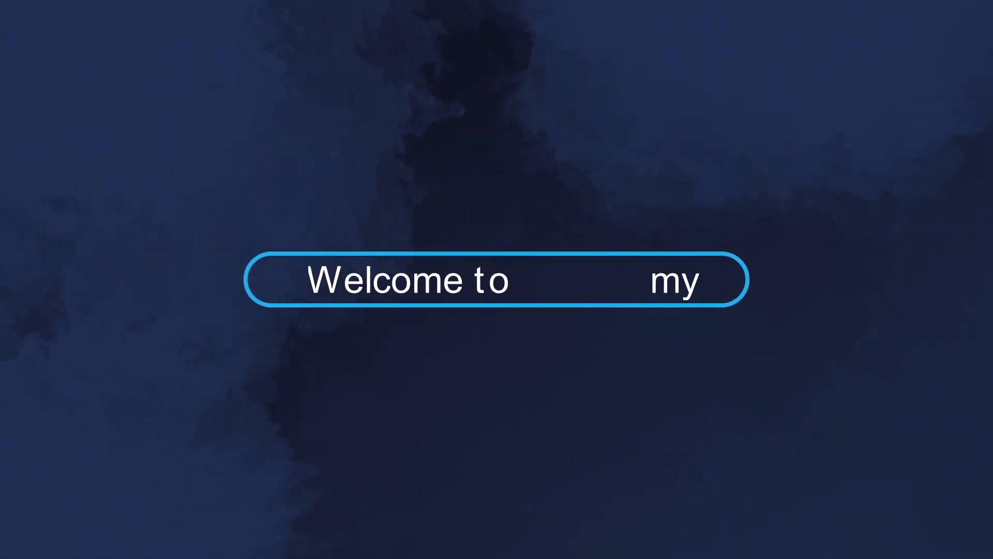
{"action": "type", "text": "Bioinformatics"}
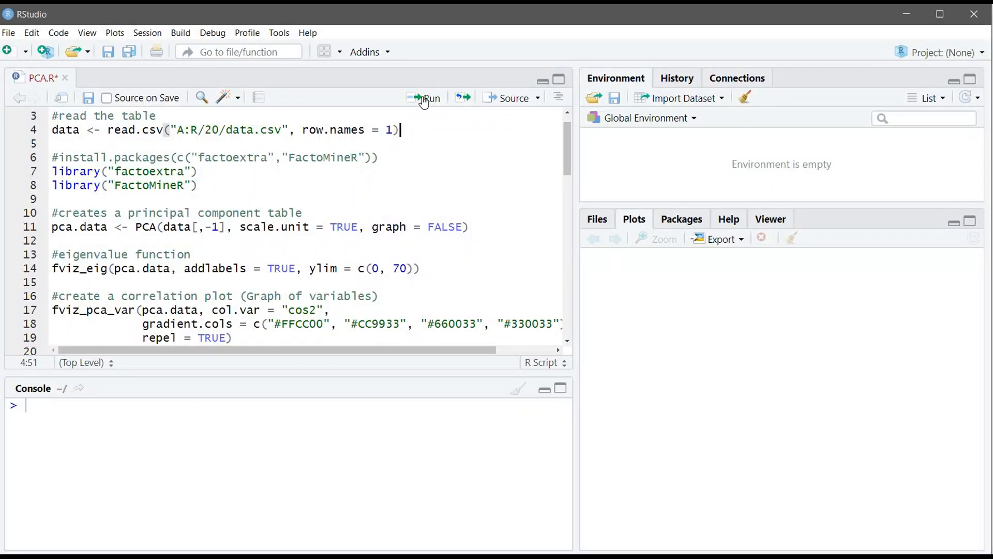
{"action": "left_click", "coordinate": [424, 97]}
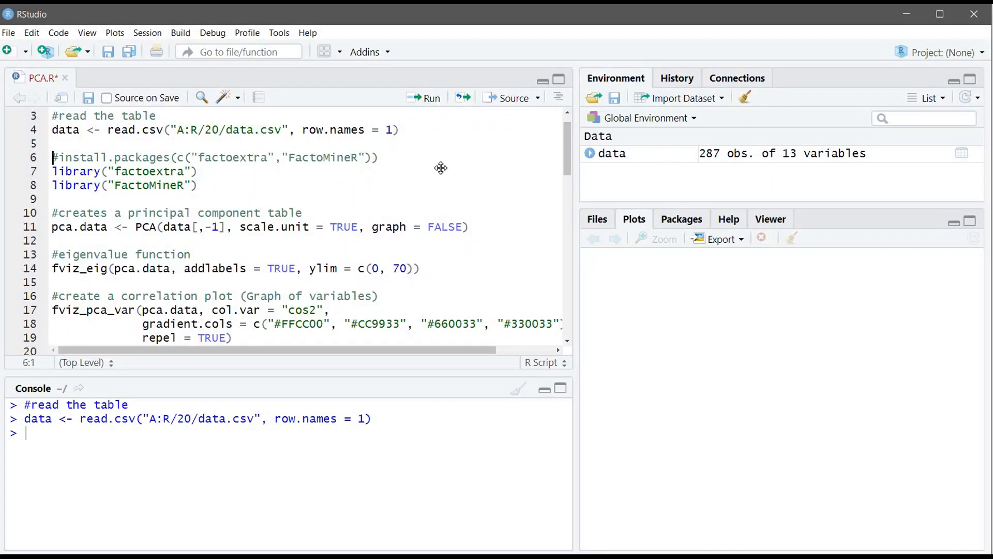
{"action": "left_click", "coordinate": [612, 153]}
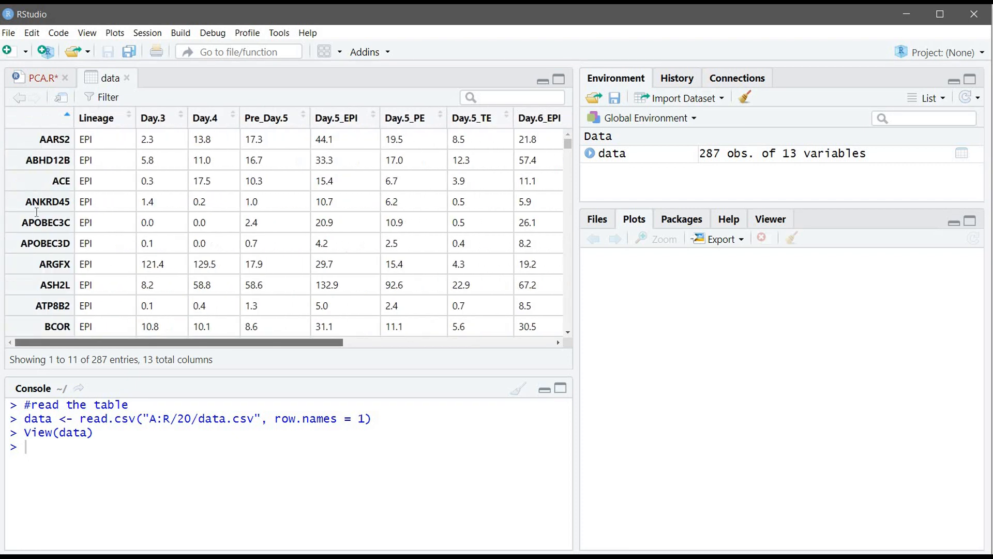
{"action": "mouse_move", "coordinate": [43, 115]}
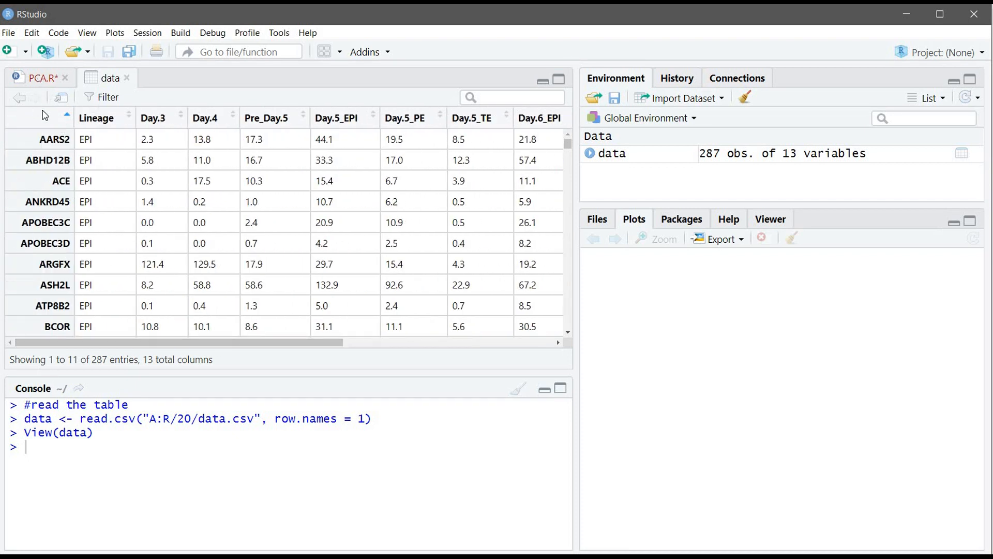
{"action": "left_click", "coordinate": [32, 77]}
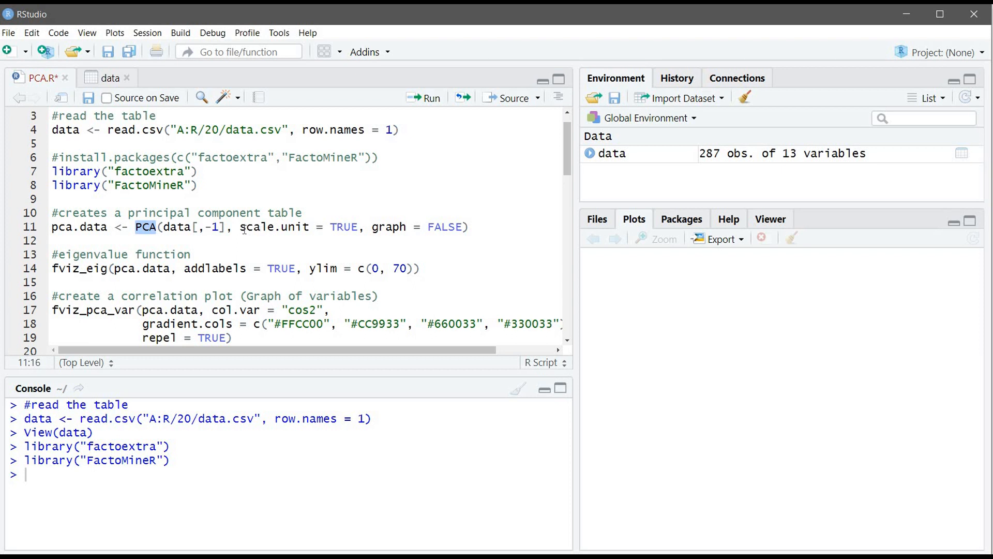
Step: Compute pca.data with PCA() on data[,-1], scaled to unit variance, after checking the data table
{"action": "left_click_drag", "start_coordinate": [240, 227], "coordinate": [354, 226]}
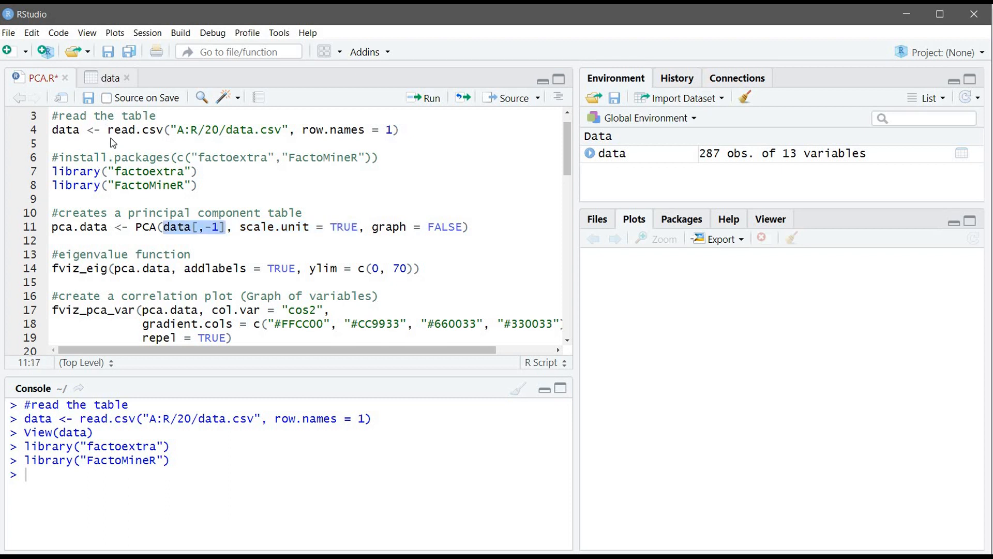
{"action": "left_click", "coordinate": [103, 78]}
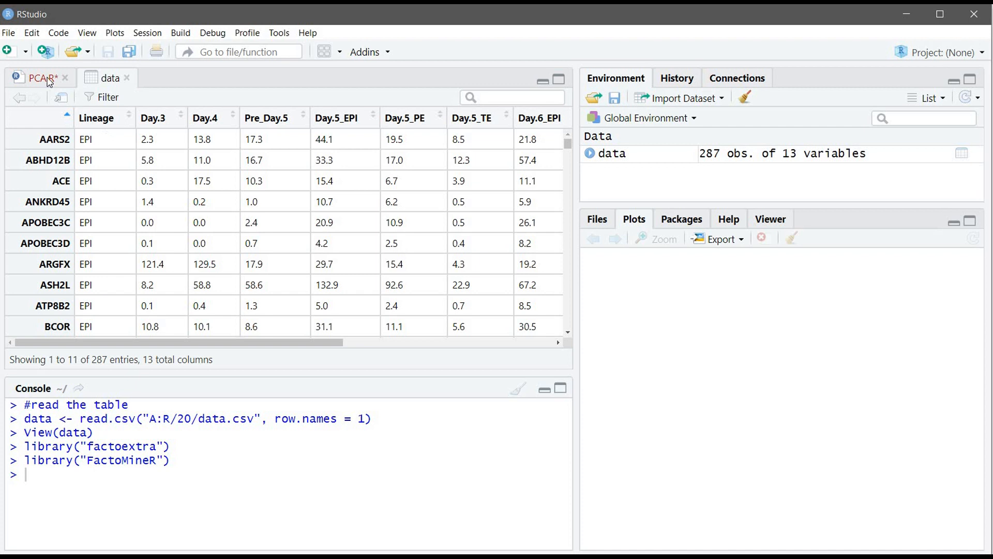
{"action": "left_click", "coordinate": [40, 77]}
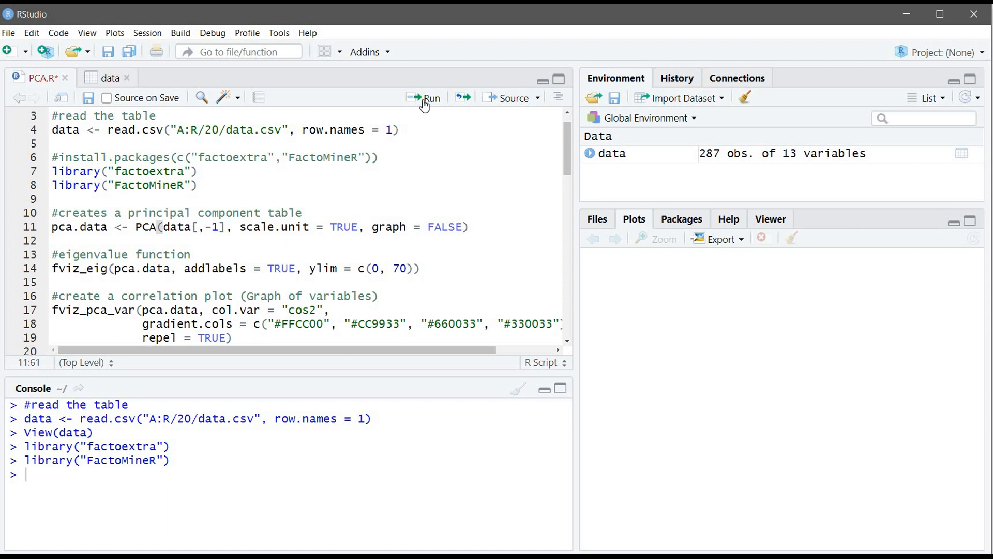
{"action": "left_click", "coordinate": [424, 97]}
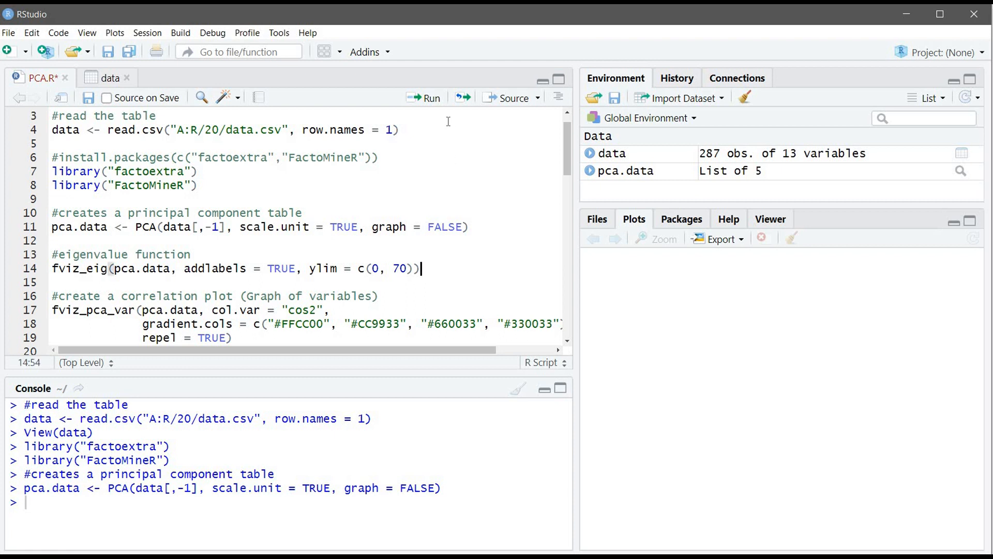
{"action": "mouse_move", "coordinate": [423, 97]}
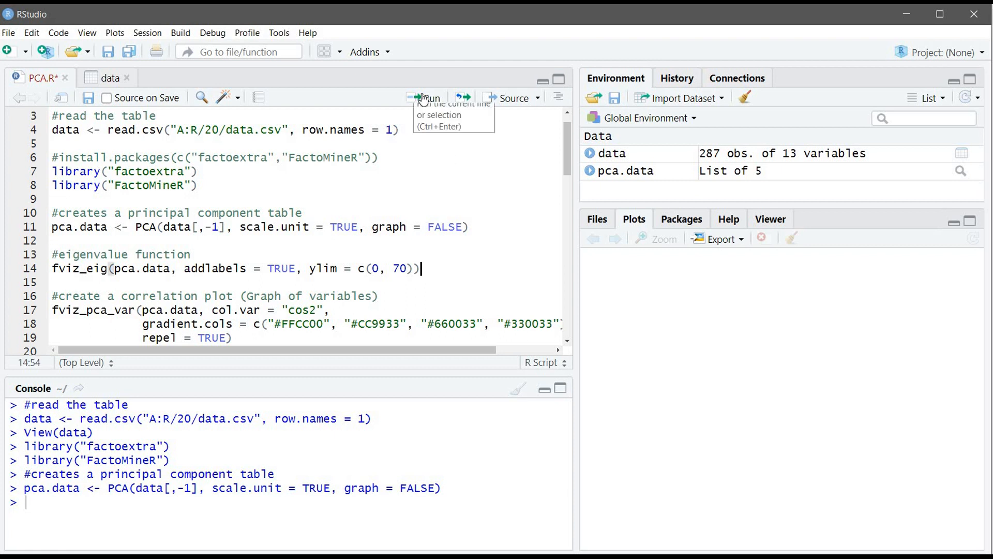
Step: Draw the scree plot with fviz_eig showing 63.1% and 18.5% explained variance for the first two dimensions
{"action": "left_click", "coordinate": [425, 97]}
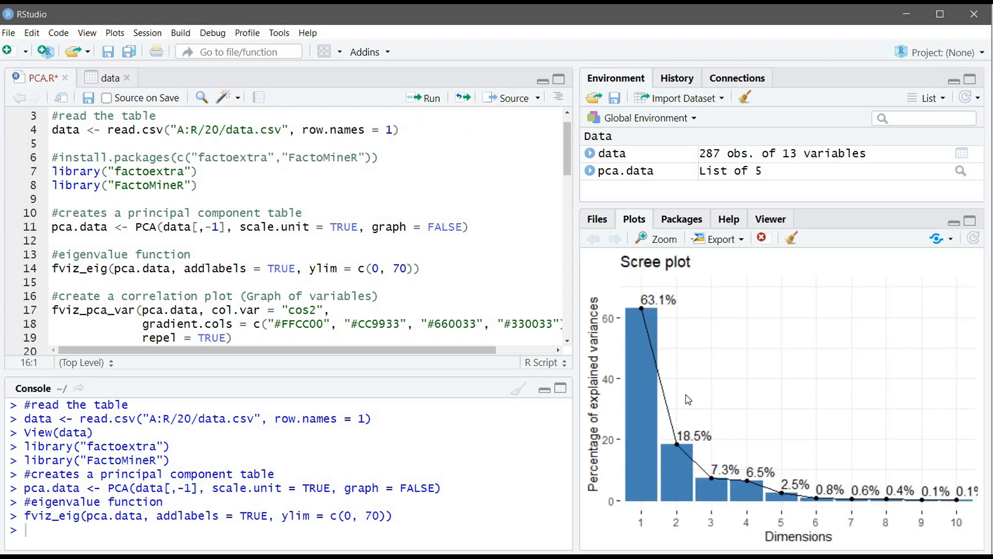
{"action": "mouse_move", "coordinate": [641, 319]}
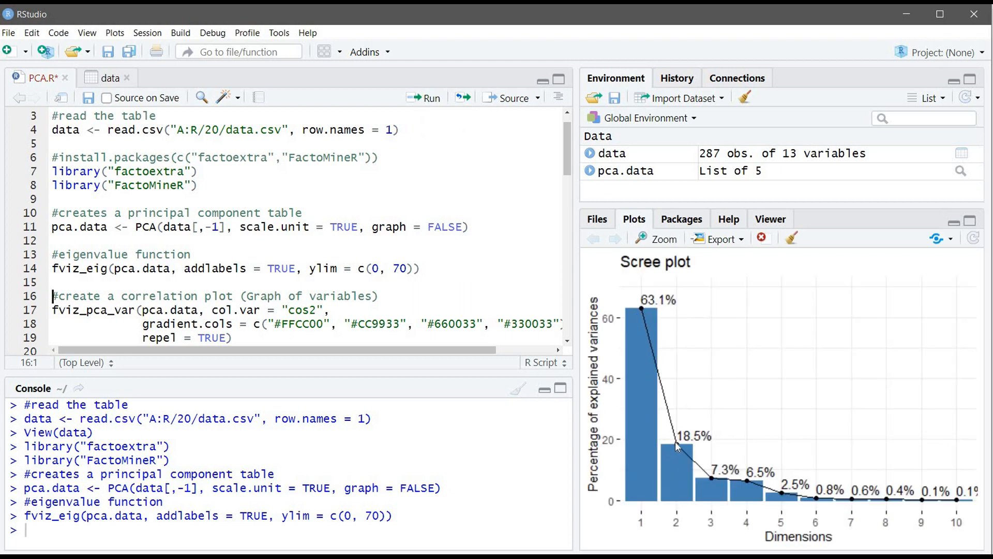
{"action": "mouse_move", "coordinate": [644, 343]}
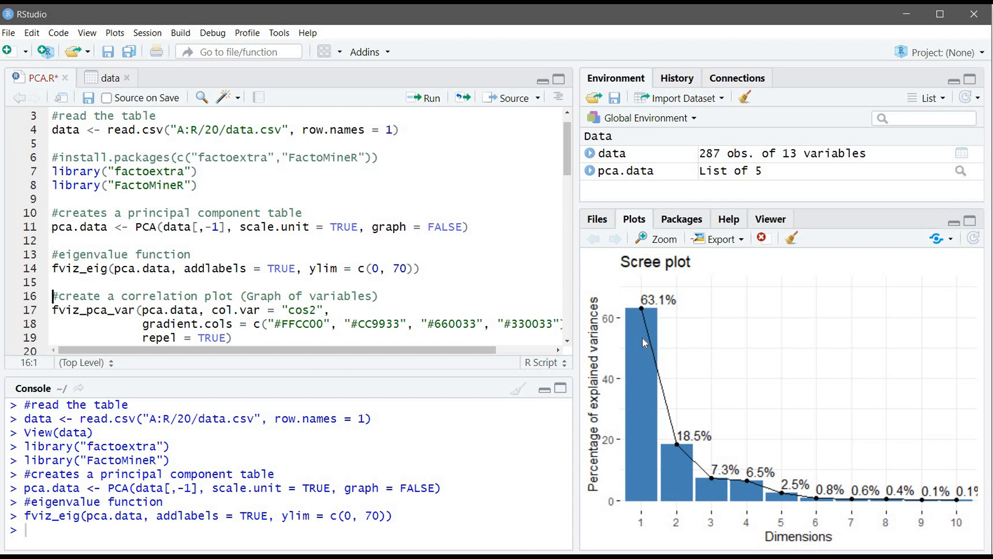
{"action": "mouse_move", "coordinate": [714, 511]}
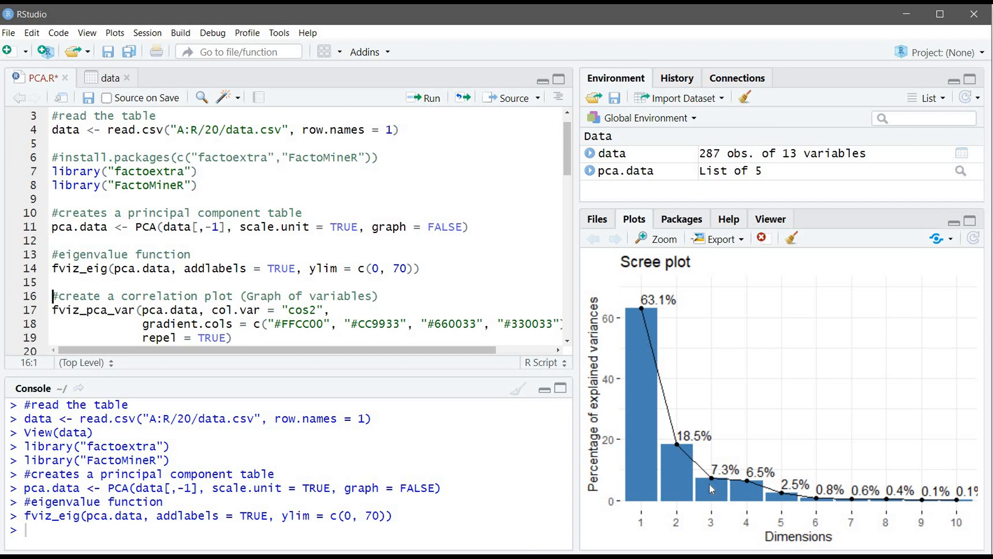
{"action": "mouse_move", "coordinate": [703, 507]}
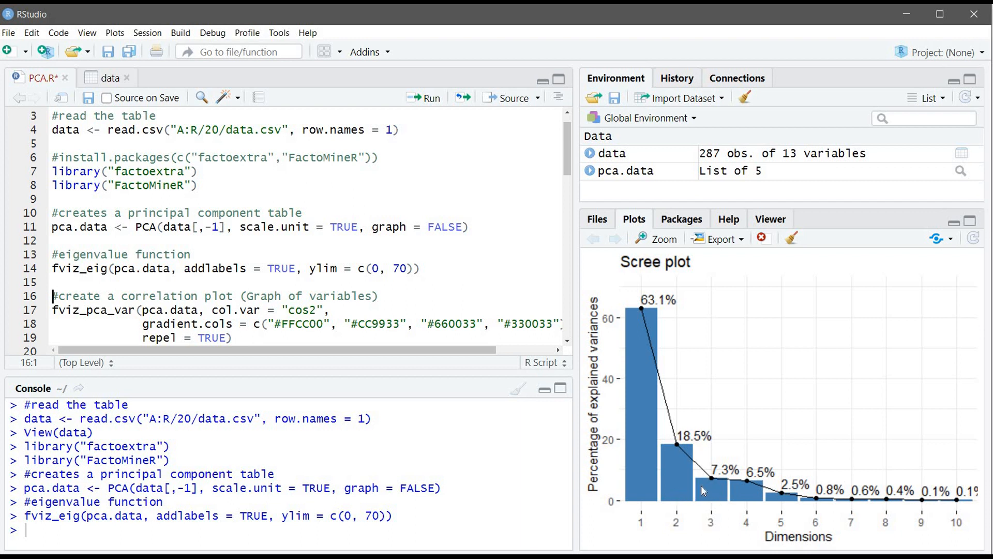
{"action": "mouse_move", "coordinate": [714, 523]}
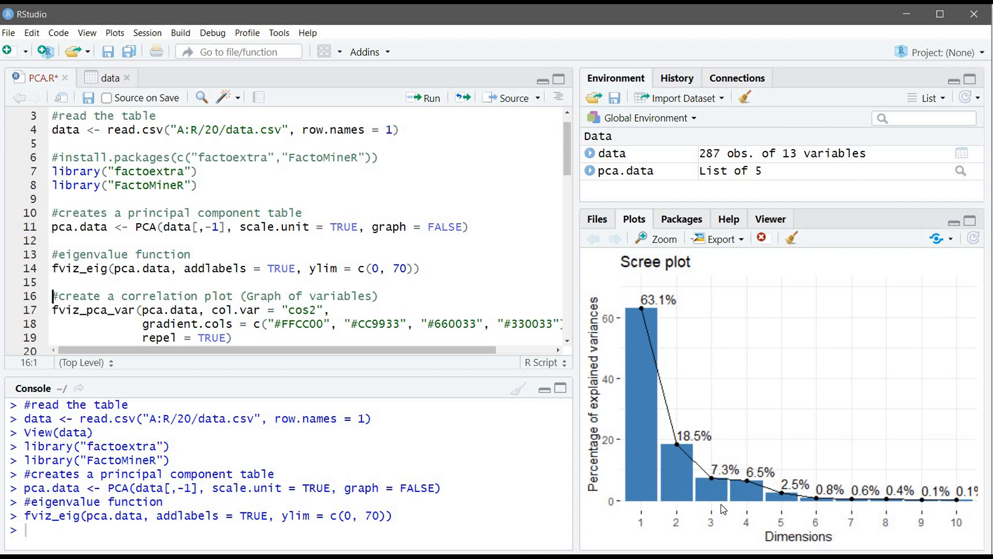
{"action": "mouse_move", "coordinate": [474, 350]}
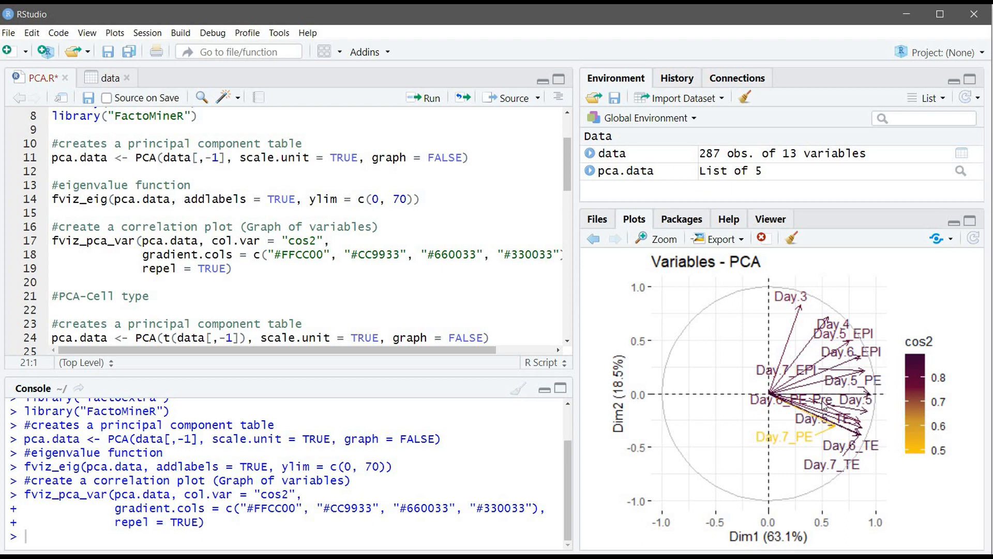
{"action": "mouse_move", "coordinate": [771, 403]}
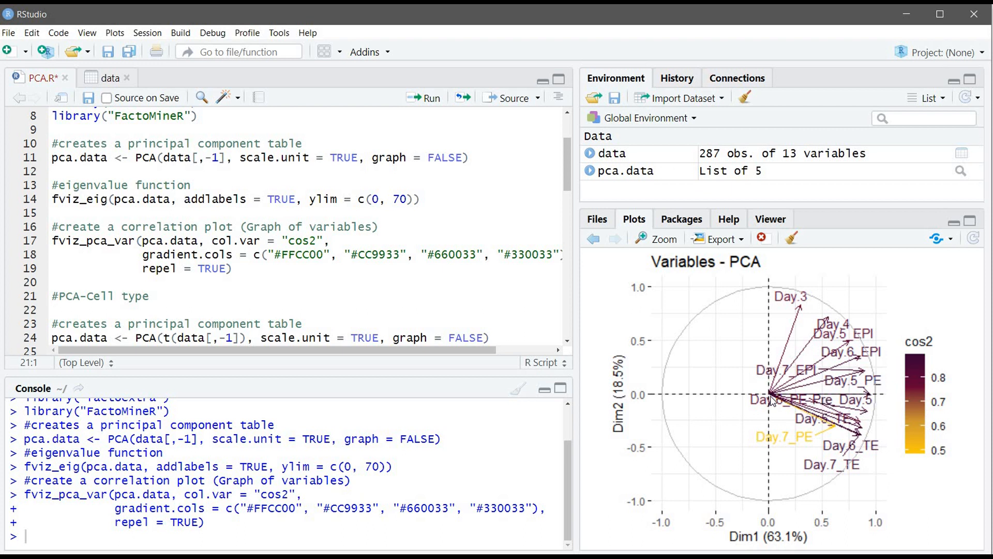
{"action": "left_click", "coordinate": [655, 238]}
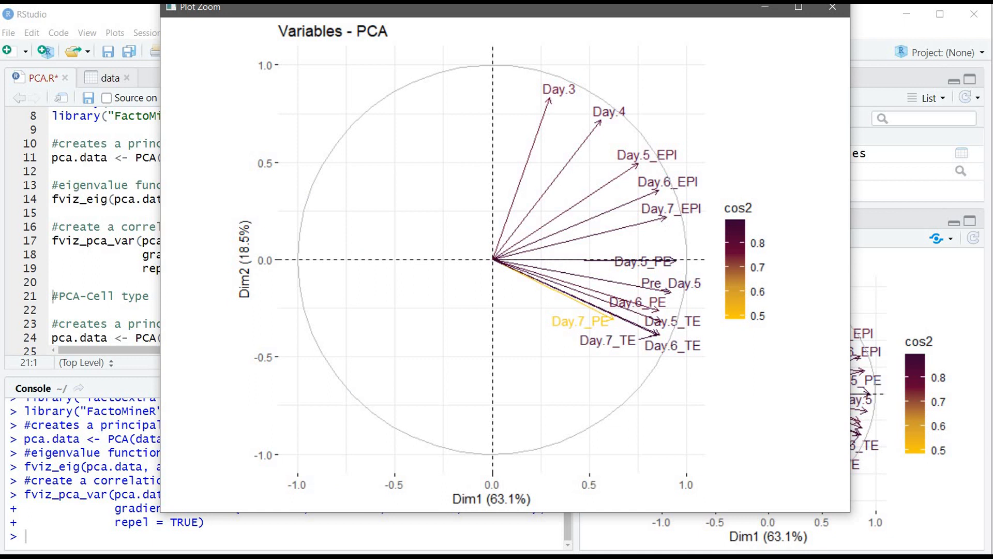
{"action": "mouse_move", "coordinate": [694, 215]}
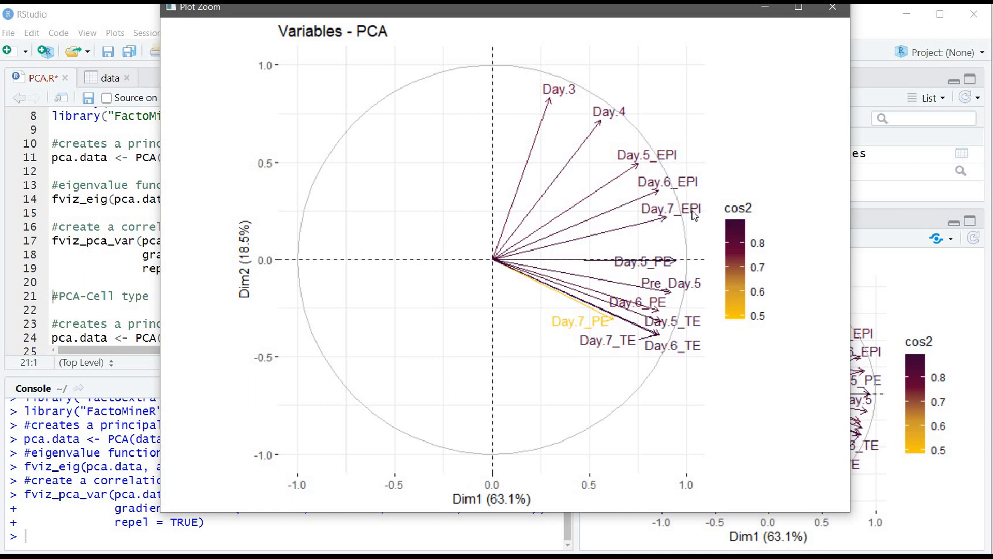
{"action": "mouse_move", "coordinate": [667, 220]}
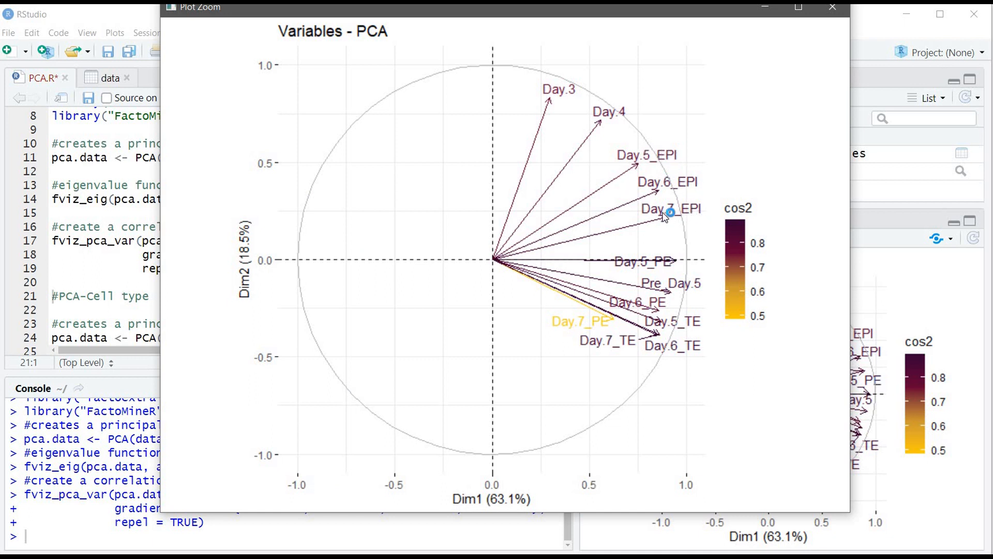
{"action": "mouse_move", "coordinate": [698, 224]}
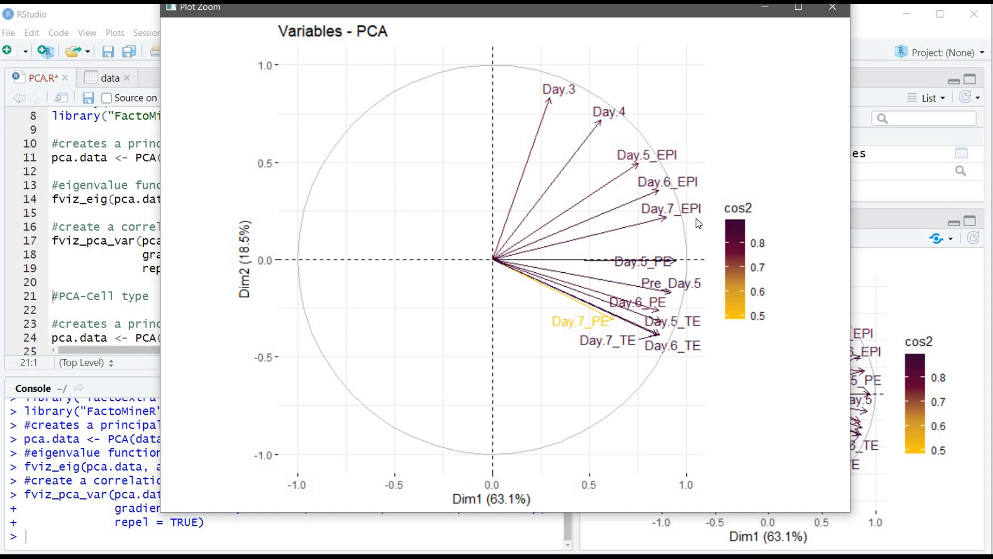
{"action": "mouse_move", "coordinate": [620, 222]}
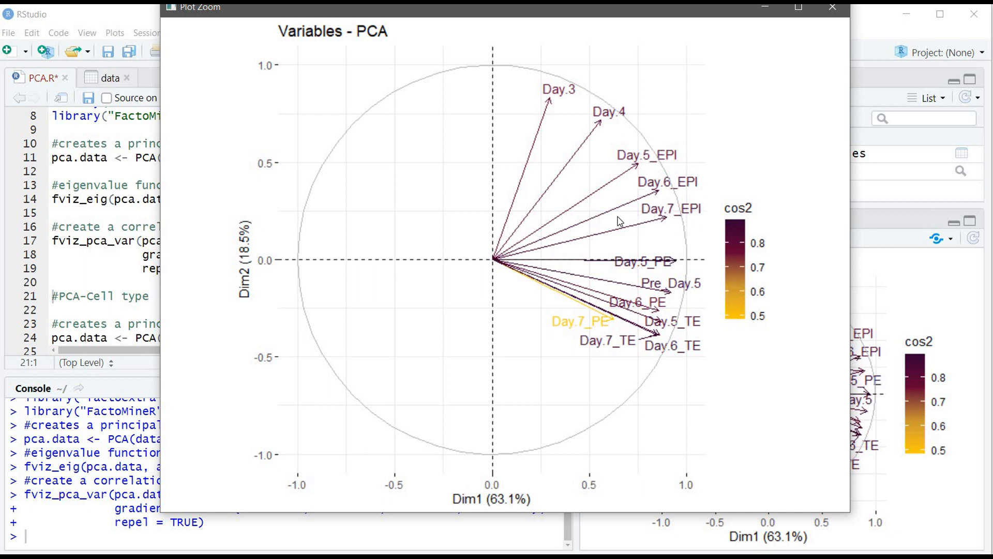
{"action": "mouse_move", "coordinate": [662, 204]}
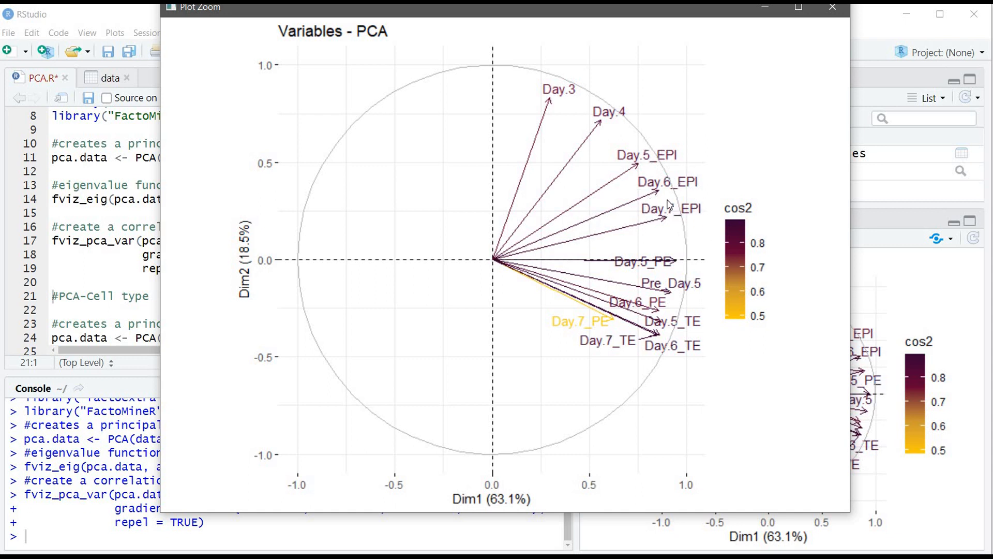
{"action": "mouse_move", "coordinate": [598, 235]}
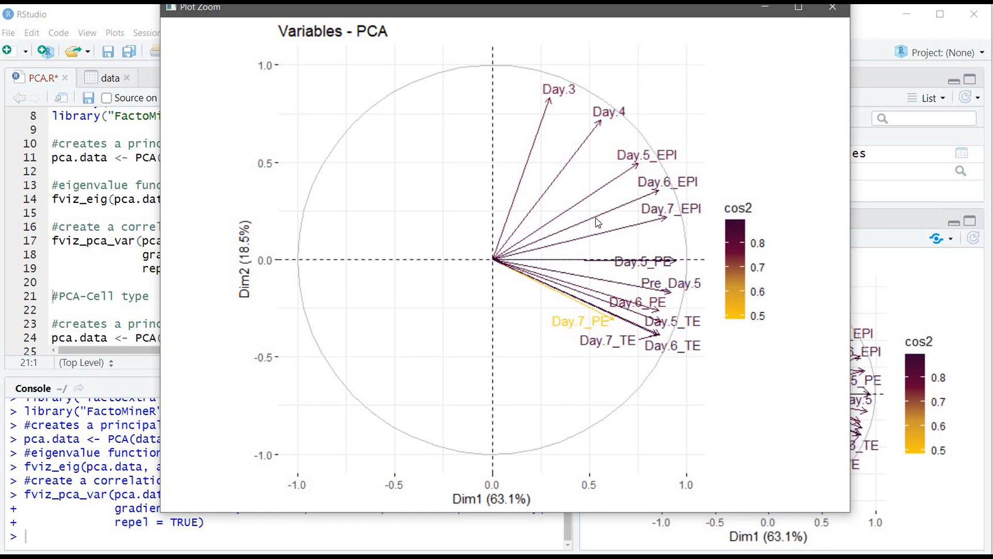
{"action": "mouse_move", "coordinate": [357, 345]}
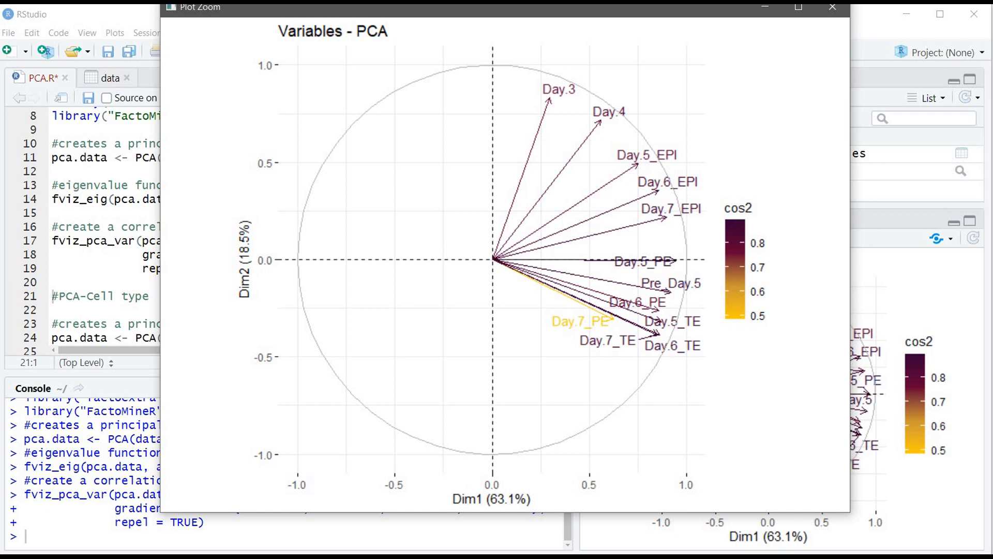
{"action": "mouse_move", "coordinate": [636, 168]}
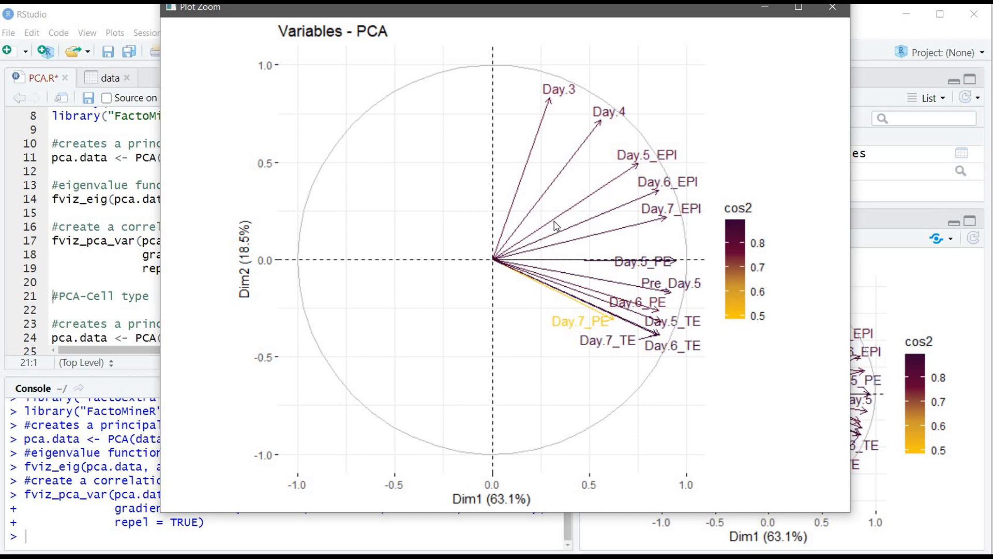
{"action": "mouse_move", "coordinate": [653, 167]}
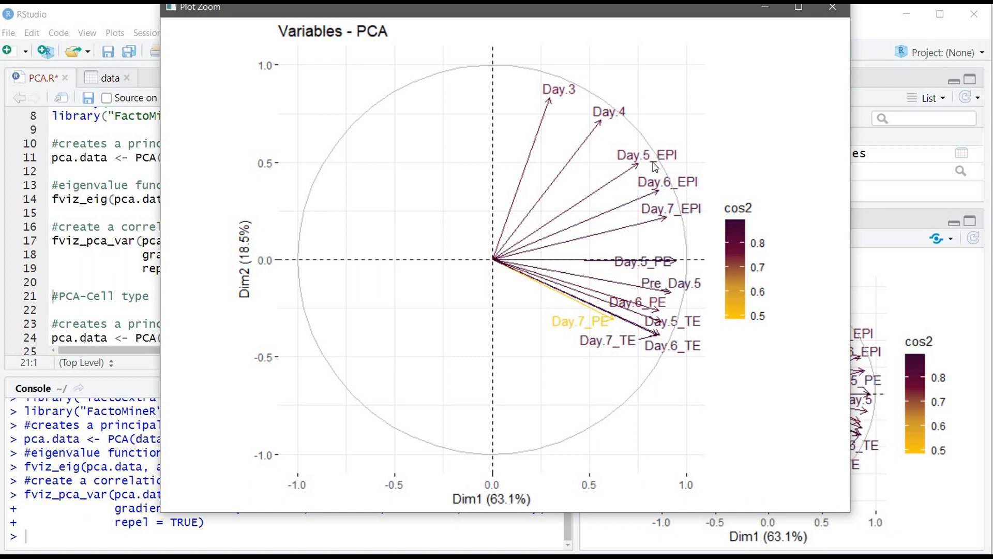
{"action": "mouse_move", "coordinate": [678, 310]}
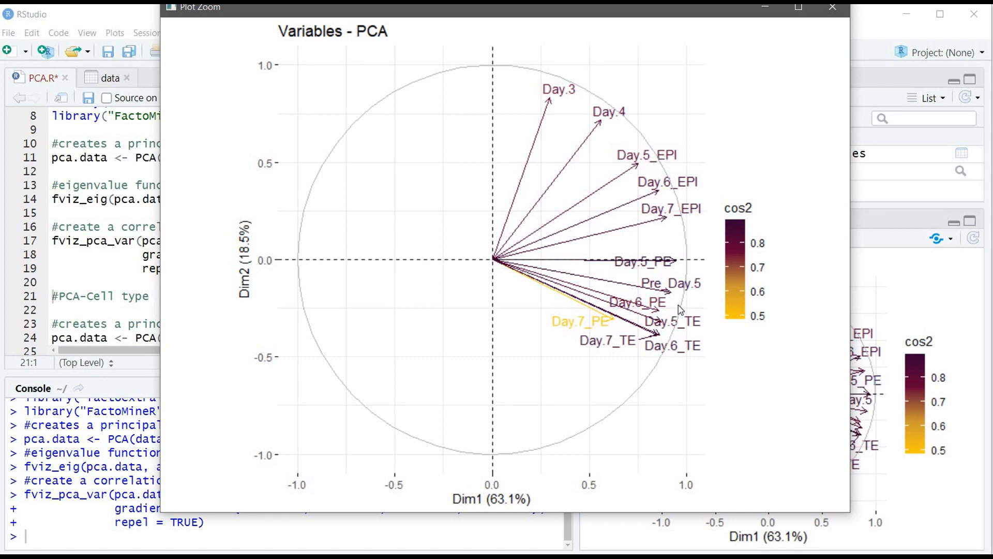
{"action": "mouse_move", "coordinate": [544, 138]}
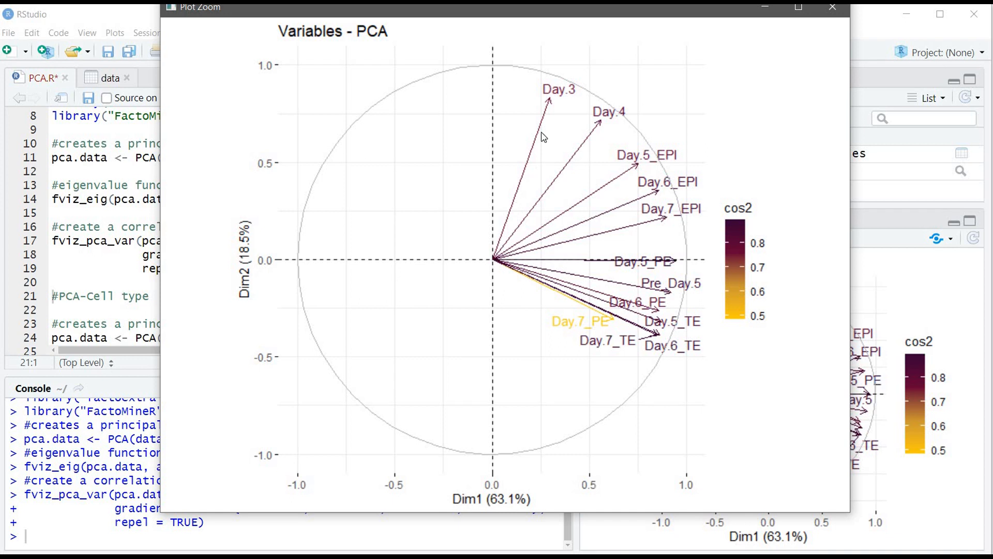
{"action": "mouse_move", "coordinate": [611, 322]}
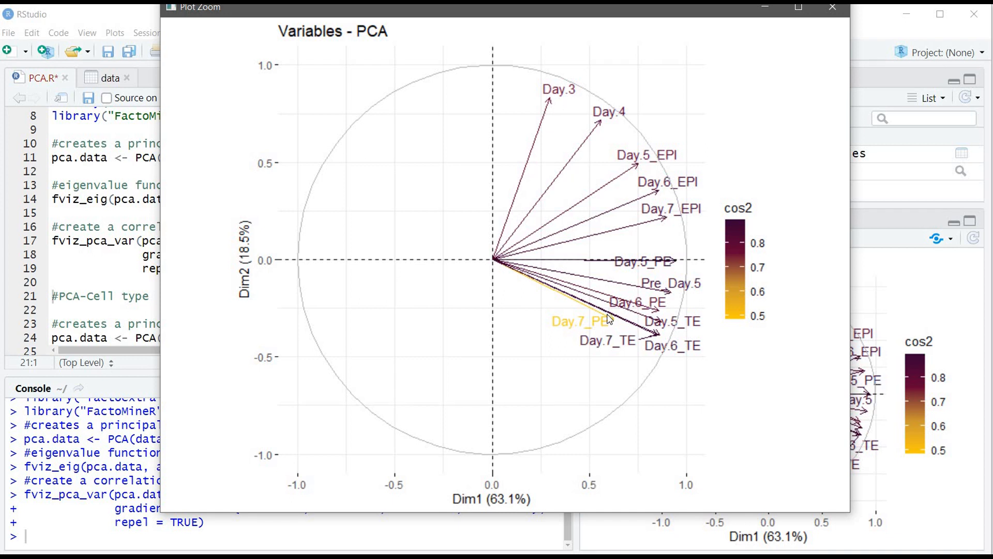
{"action": "mouse_move", "coordinate": [638, 330]}
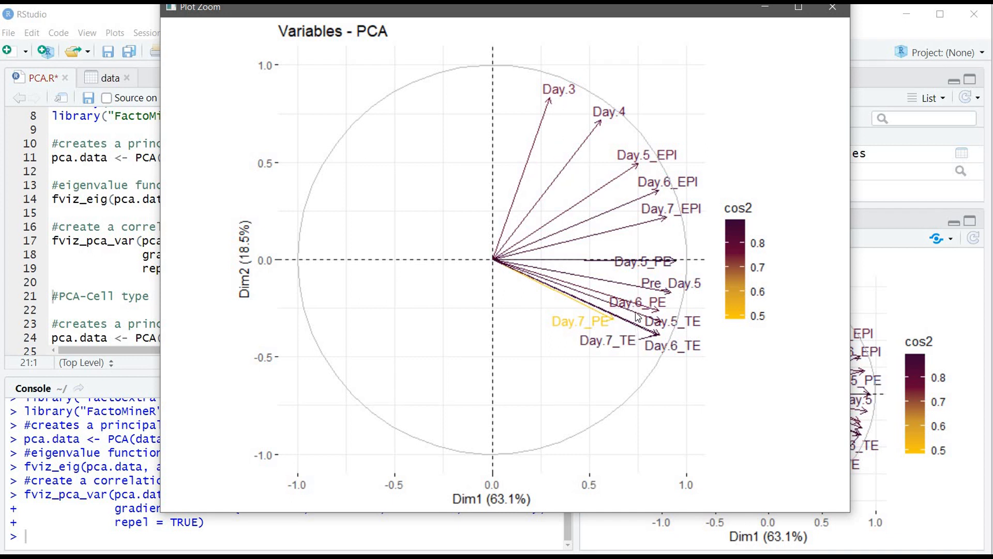
{"action": "mouse_move", "coordinate": [832, 80]}
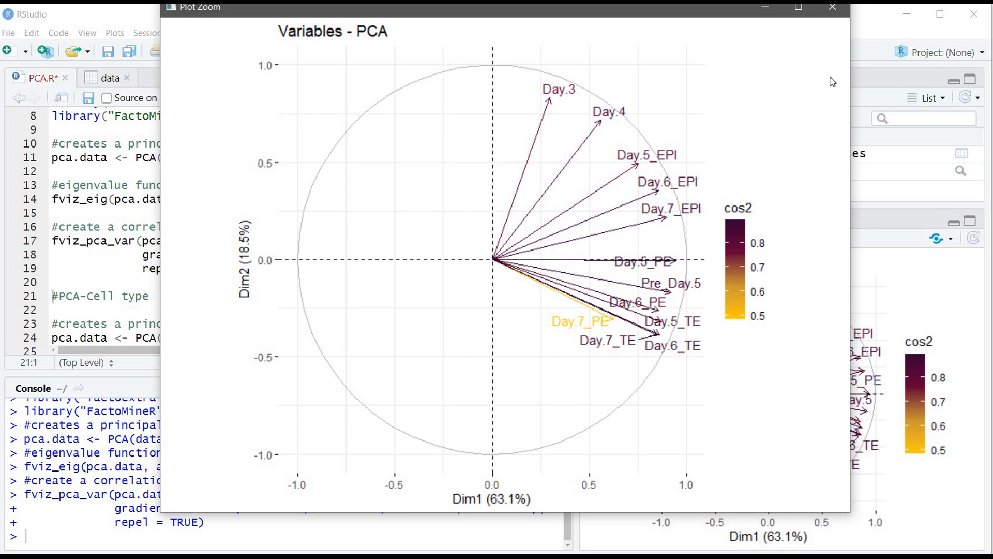
Step: Close Plot Zoom, review the expression table, and recompute pca.data on t(data[,-1]) for cell types
{"action": "left_click", "coordinate": [829, 11]}
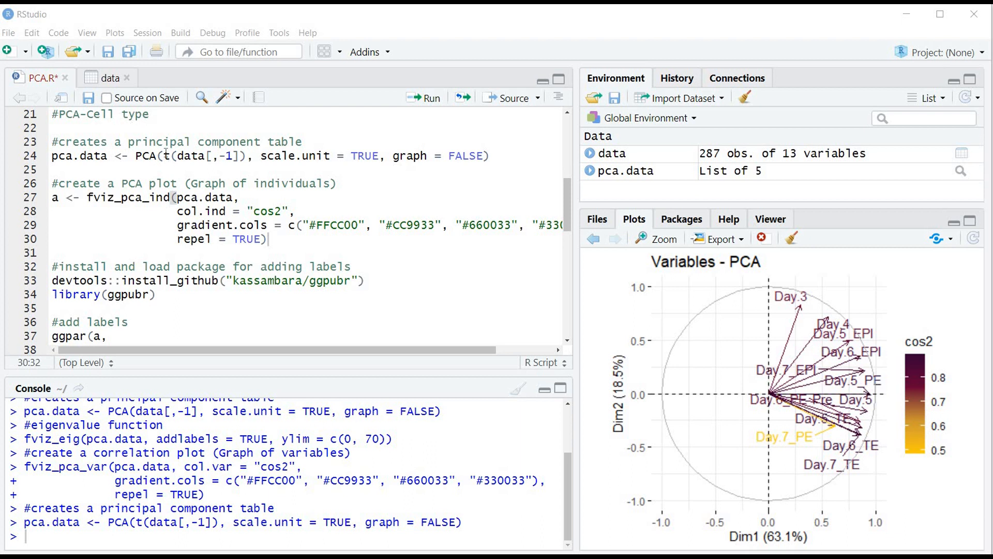
{"action": "left_click", "coordinate": [107, 77]}
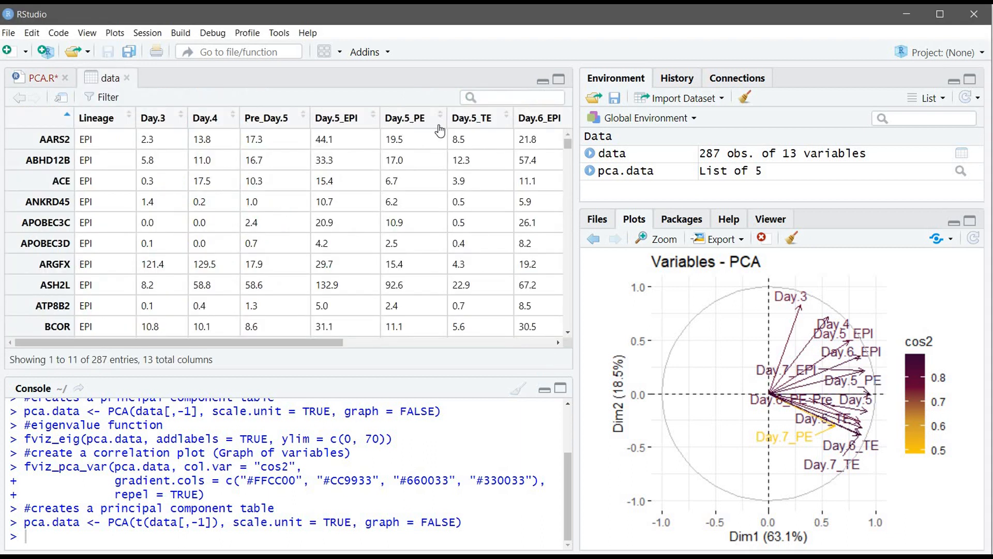
{"action": "mouse_move", "coordinate": [163, 264]}
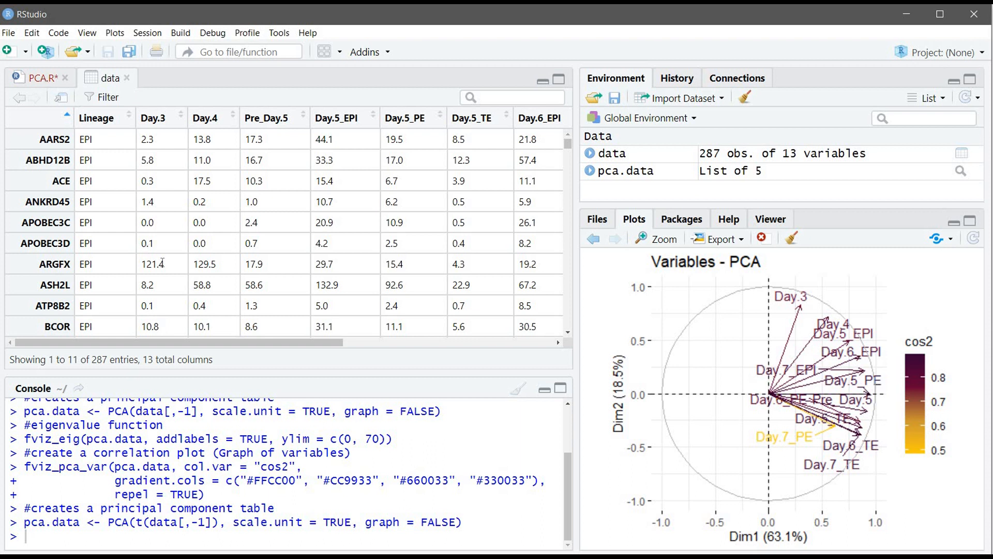
{"action": "left_click", "coordinate": [37, 78]}
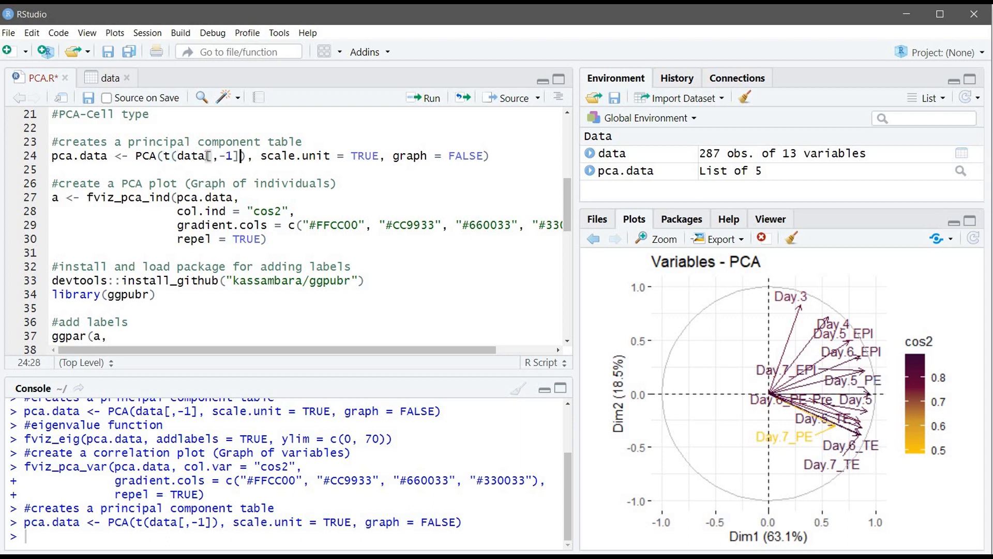
{"action": "left_click", "coordinate": [106, 77]}
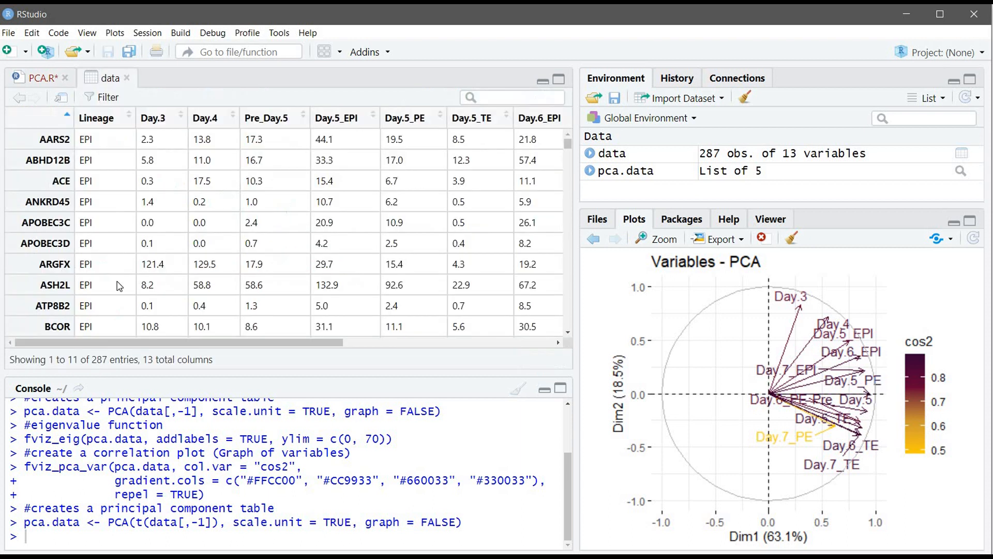
{"action": "left_click", "coordinate": [37, 78]}
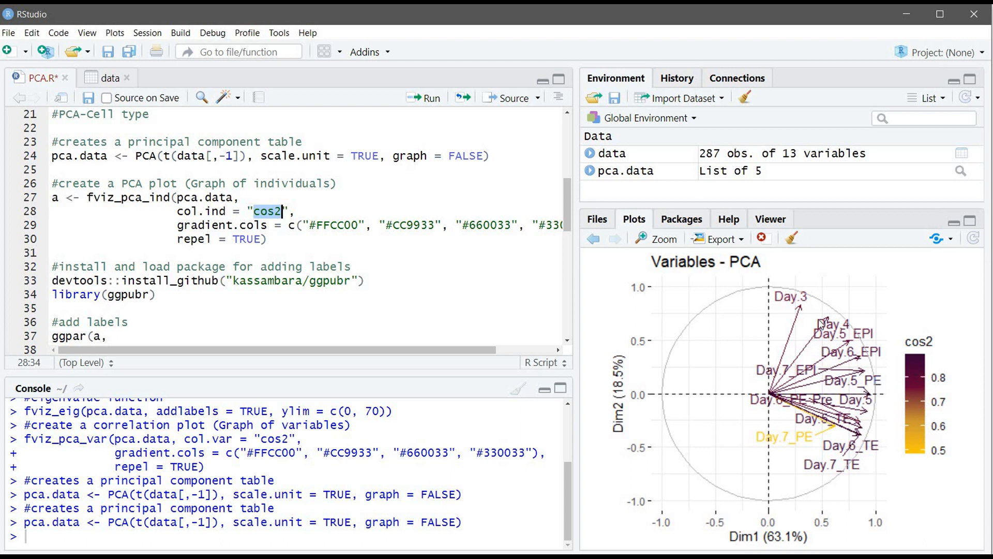
{"action": "mouse_move", "coordinate": [801, 316]}
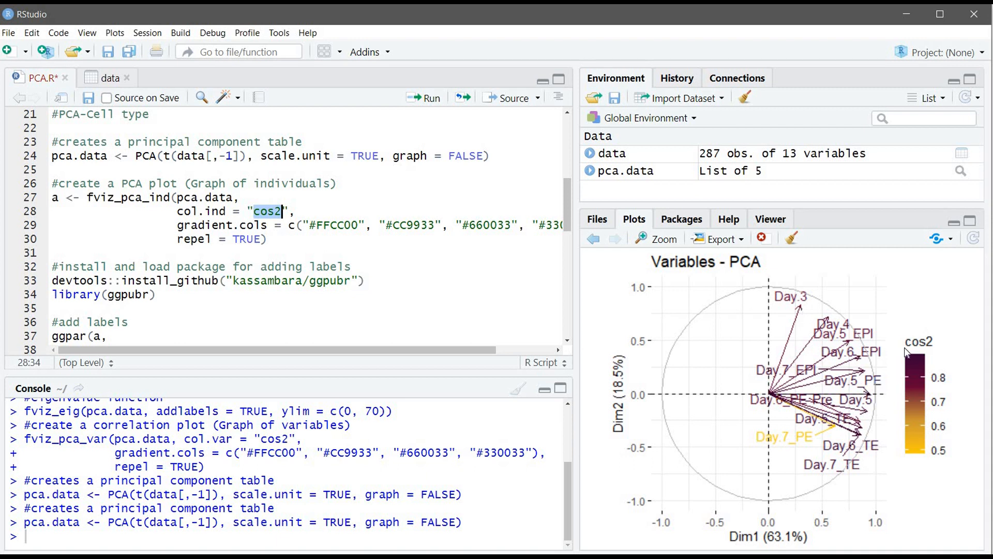
{"action": "mouse_move", "coordinate": [830, 447]}
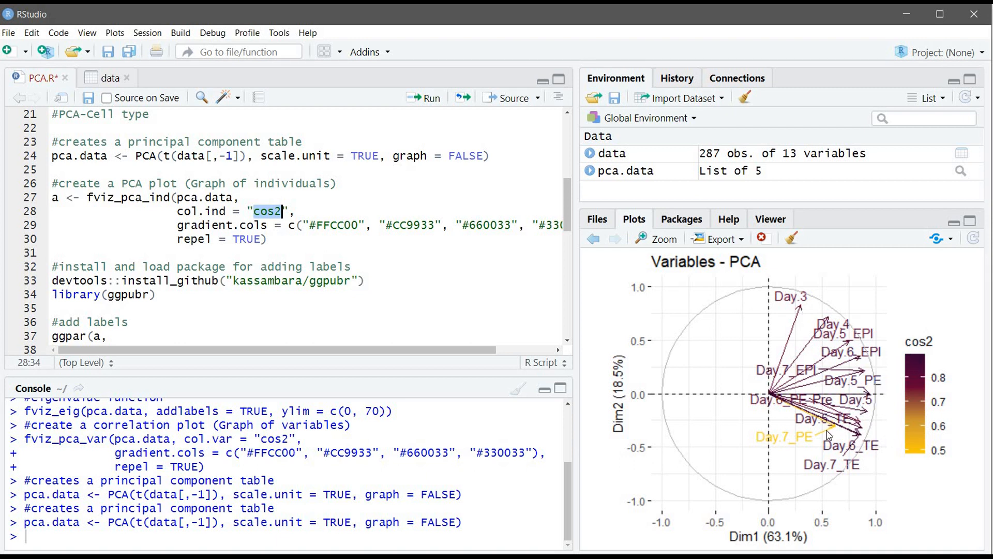
{"action": "mouse_move", "coordinate": [921, 463]}
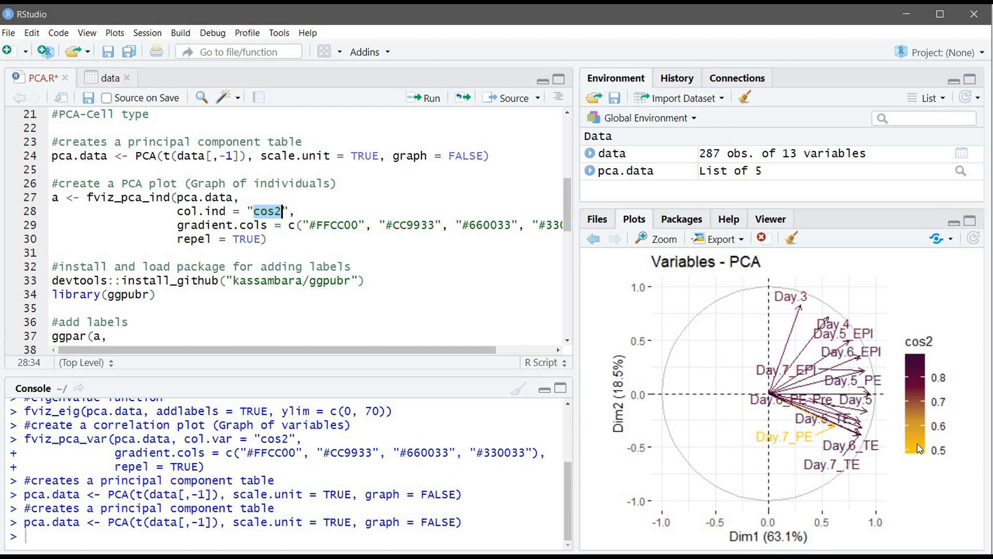
{"action": "mouse_move", "coordinate": [418, 99]}
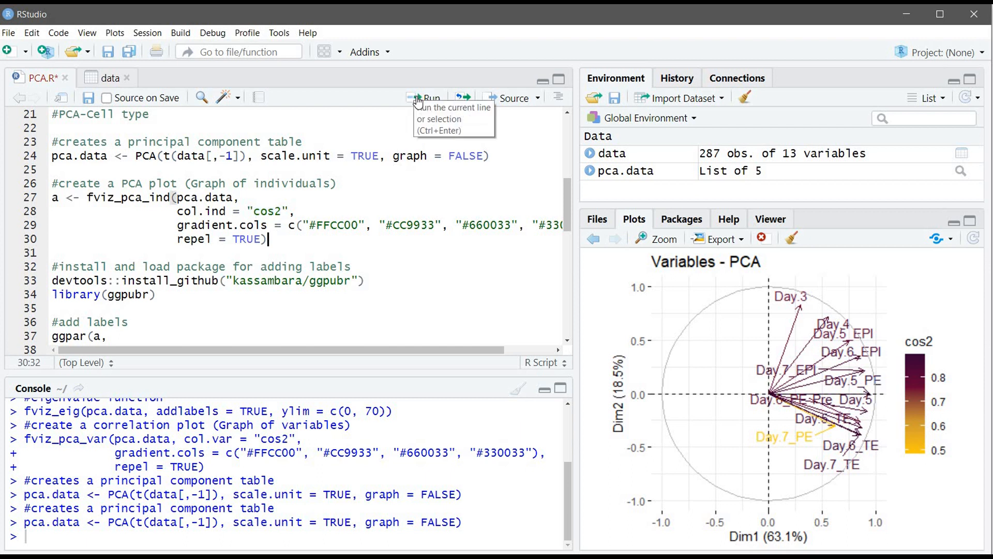
Step: Create individuals plot a with fviz_pca_ind coloured by cos2, load ggpubr and run the ggpar labelling command
{"action": "left_click", "coordinate": [425, 97]}
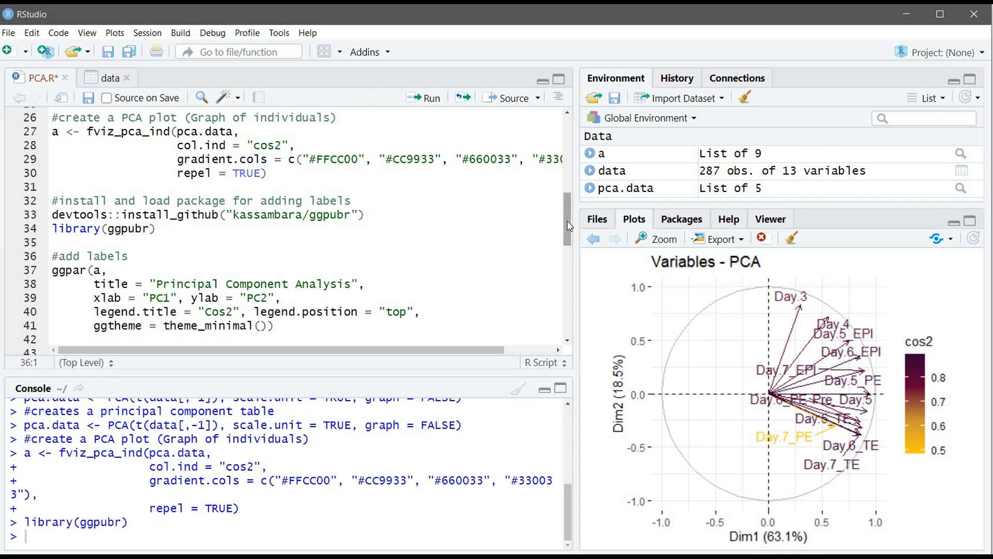
{"action": "scroll", "scroll_direction": "down", "scroll_amount": 3}
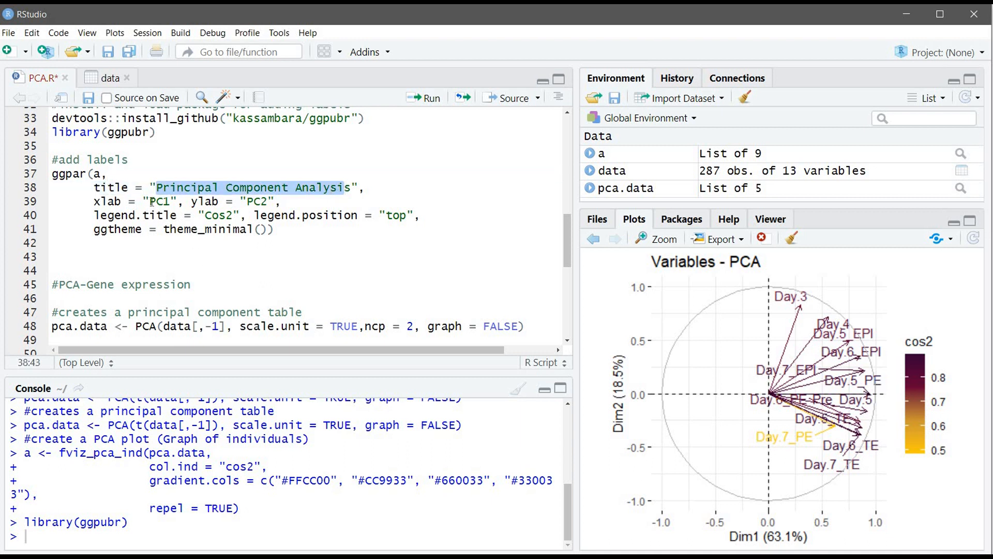
{"action": "double_click", "coordinate": [159, 201]}
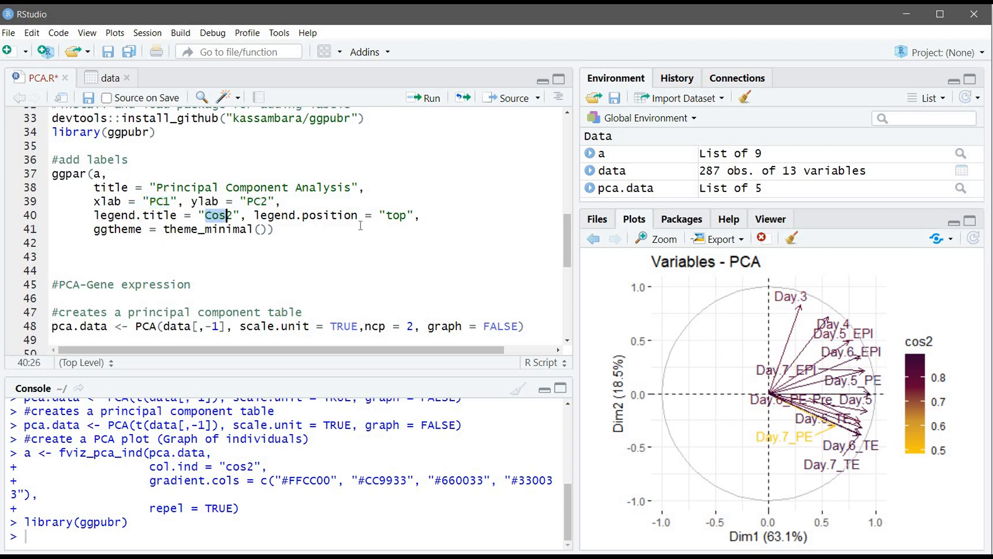
{"action": "left_click", "coordinate": [422, 97]}
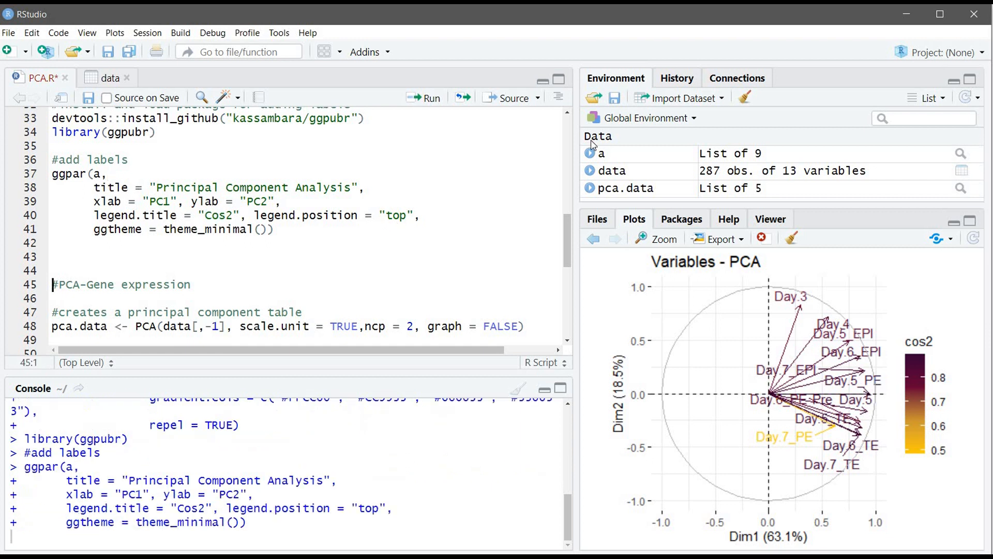
Step: Show the individuals plot titled Principal Component Analysis with PC1/PC2 axes and Cos2 legend, then reach the gene section
{"action": "left_click", "coordinate": [424, 97]}
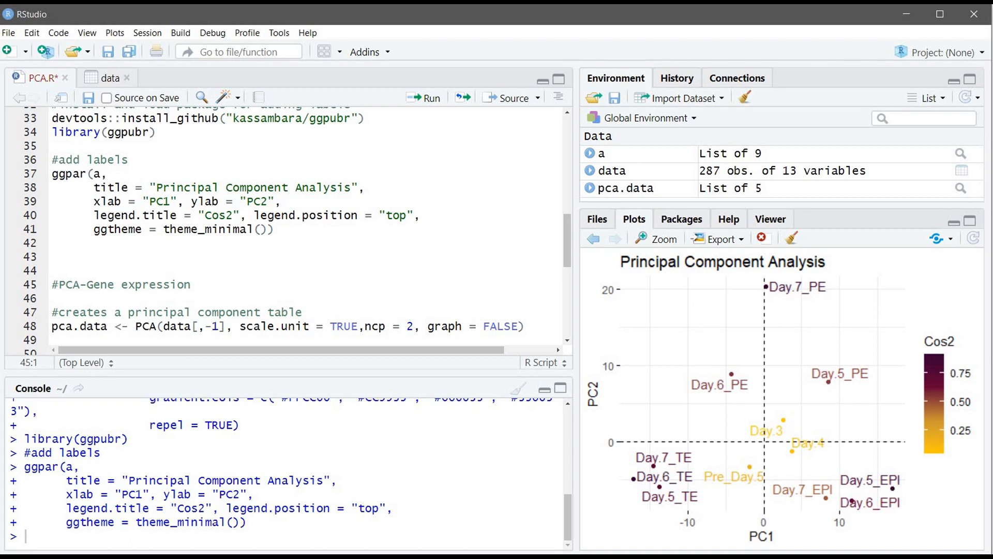
{"action": "mouse_move", "coordinate": [892, 508]}
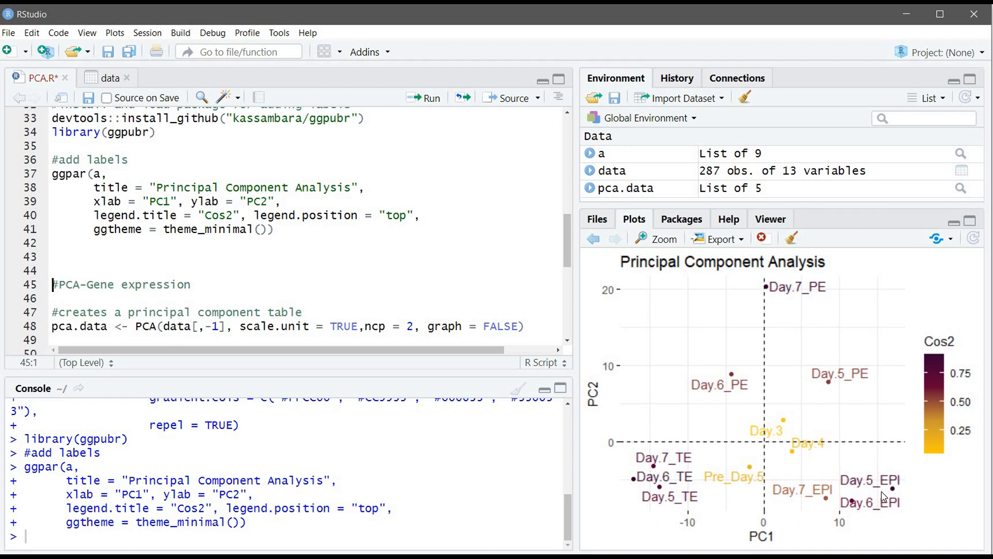
{"action": "mouse_move", "coordinate": [900, 520]}
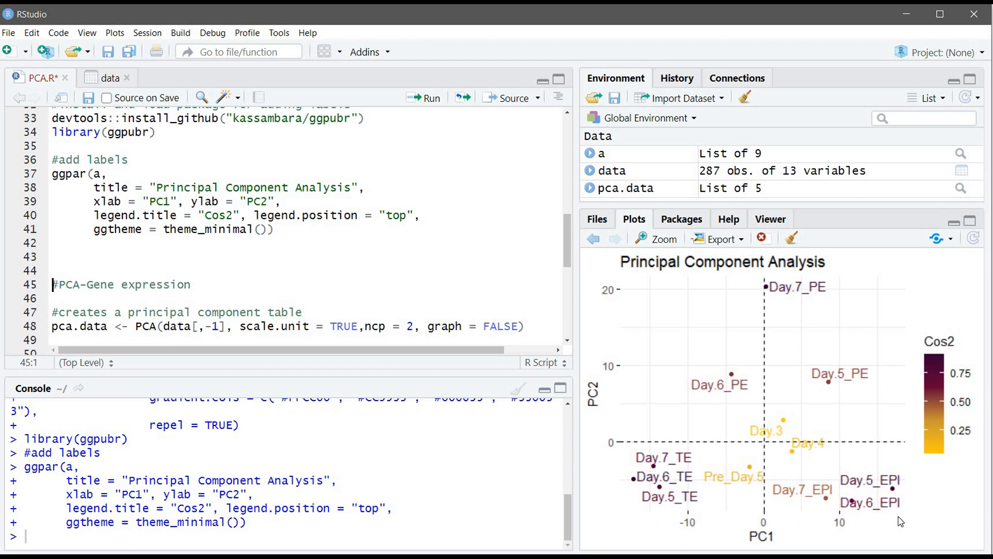
{"action": "mouse_move", "coordinate": [771, 345]}
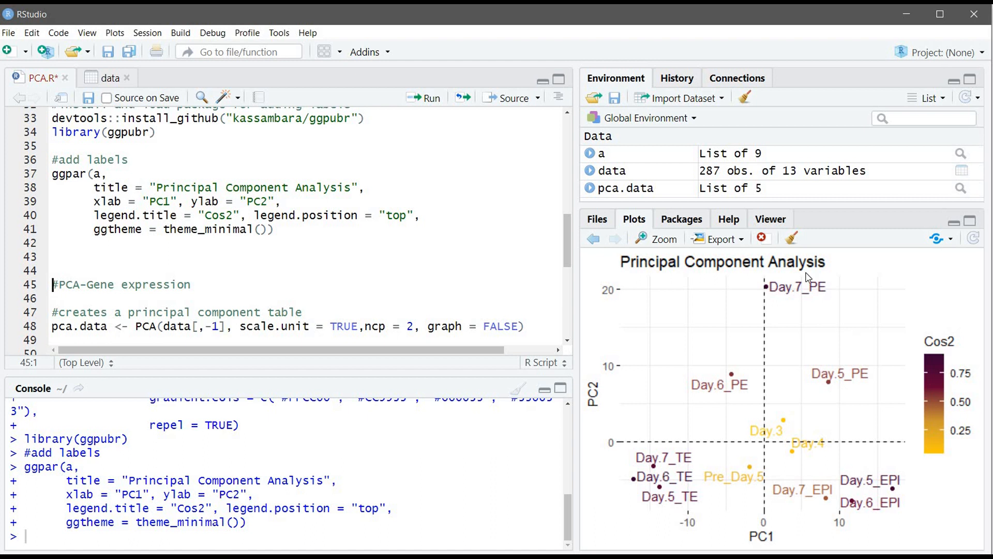
{"action": "mouse_move", "coordinate": [797, 380]}
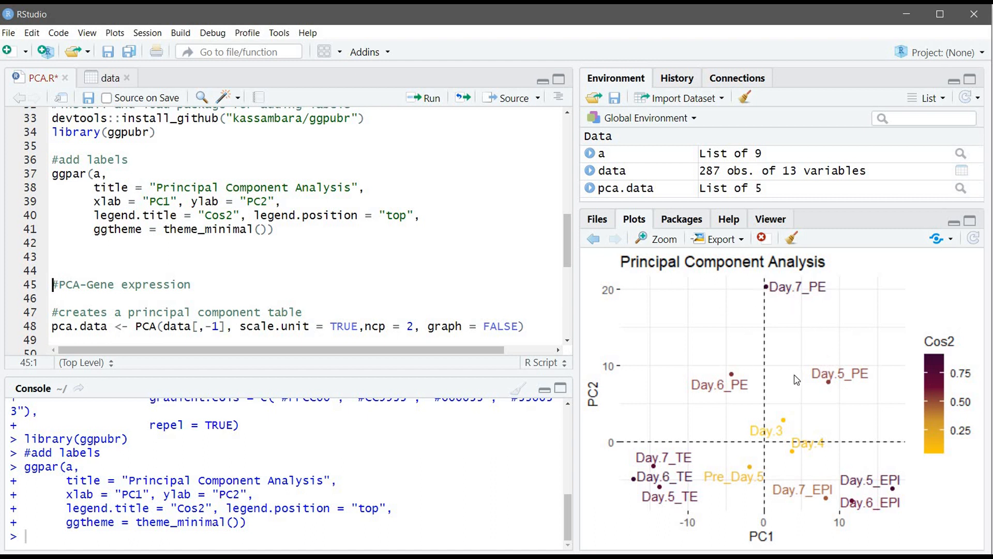
{"action": "mouse_move", "coordinate": [768, 351]}
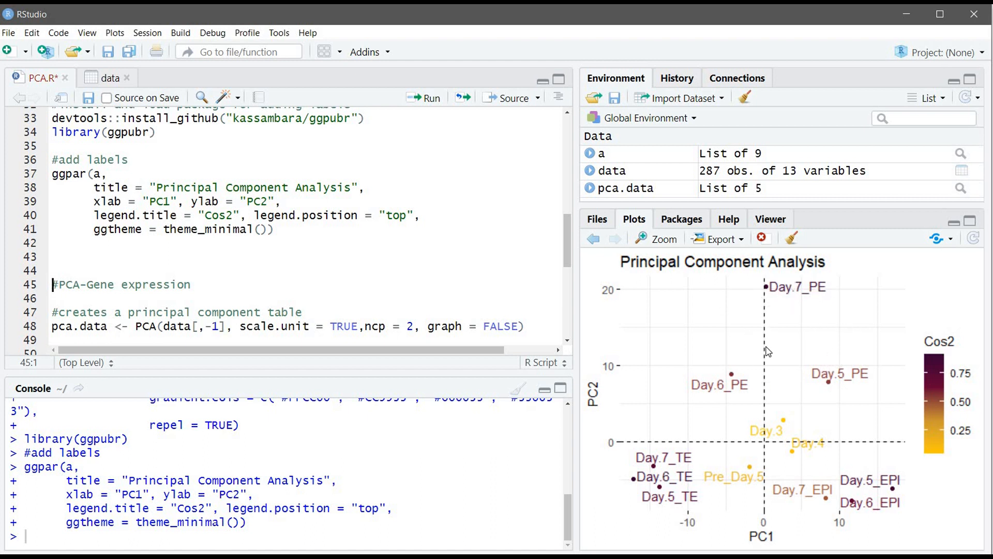
{"action": "scroll", "scroll_direction": "down", "scroll_amount": 3}
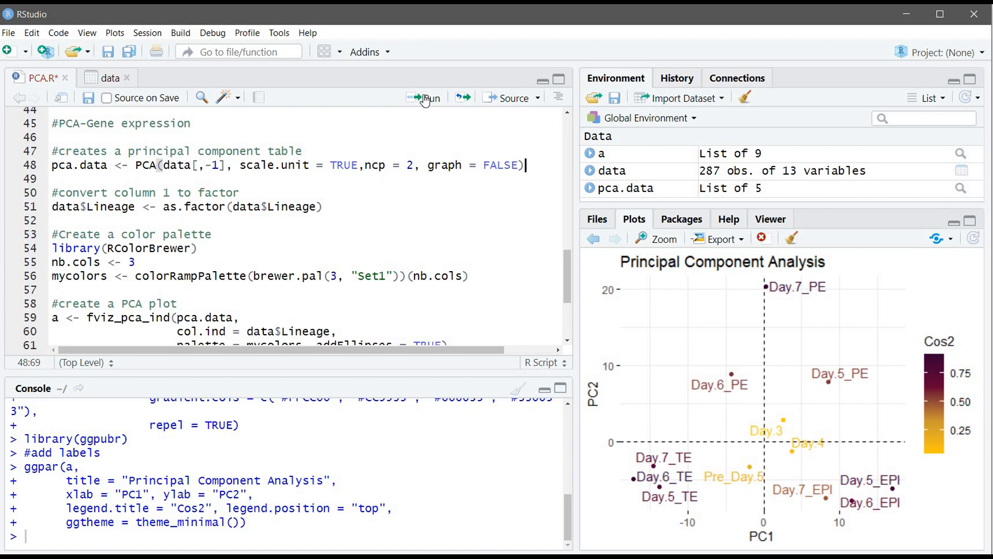
Step: Recompute the PCA table, convert Lineage to a factor and run the three RColorBrewer palette lines
{"action": "left_click", "coordinate": [424, 97]}
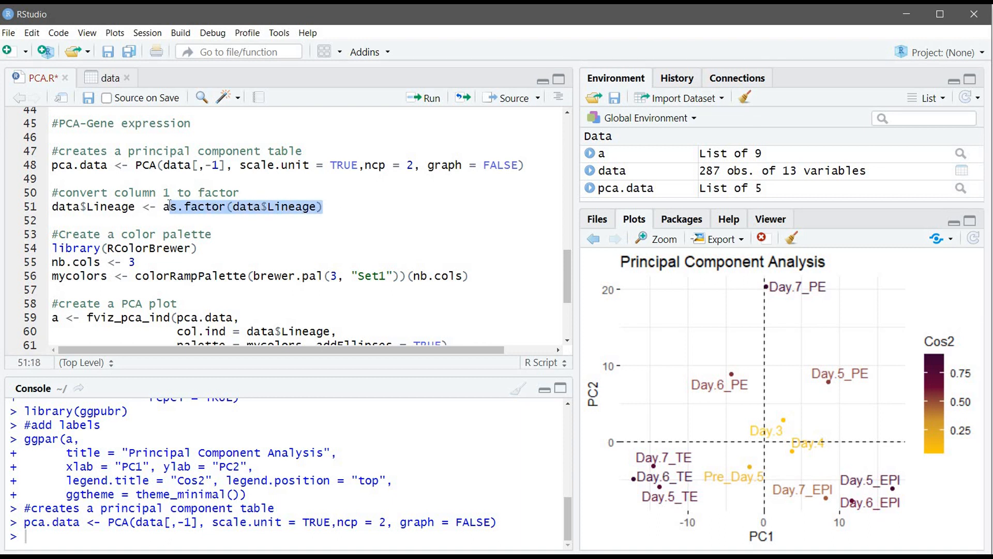
{"action": "left_click", "coordinate": [322, 207]}
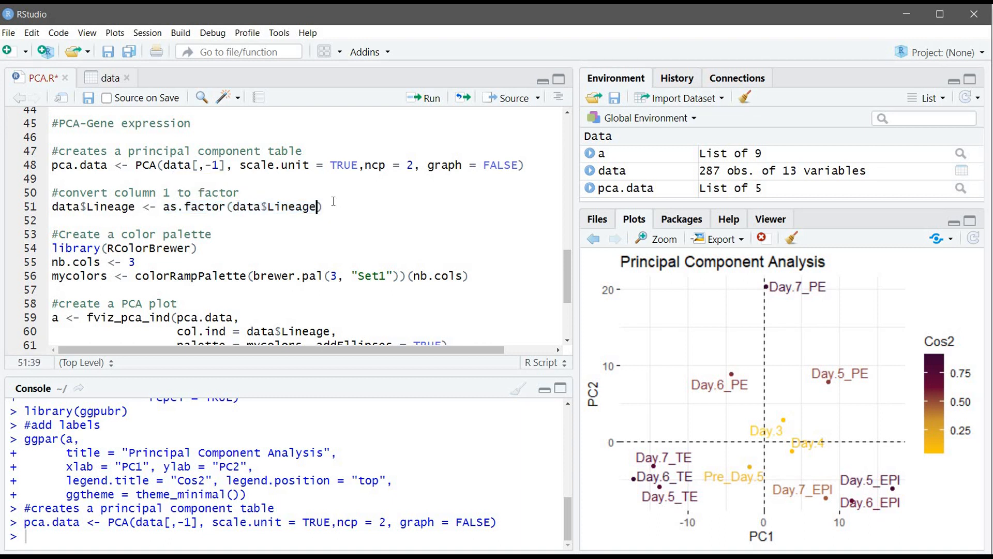
{"action": "left_click", "coordinate": [103, 77]}
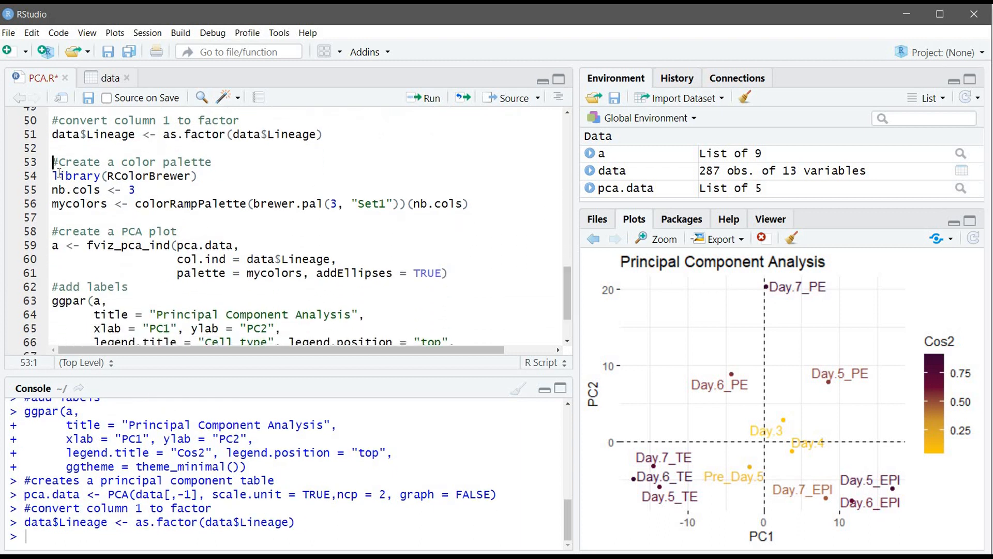
{"action": "left_click_drag", "start_coordinate": [53, 175], "coordinate": [472, 204]}
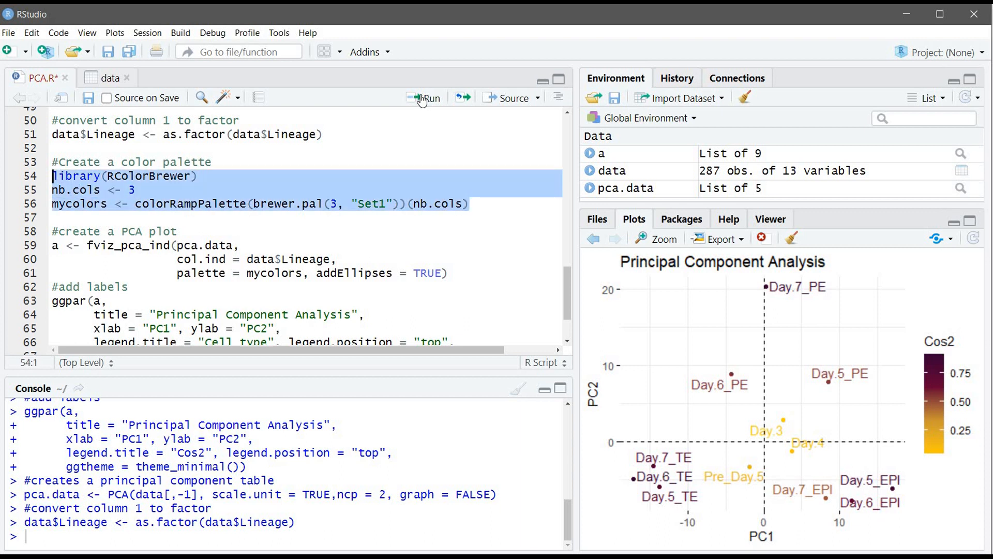
{"action": "left_click", "coordinate": [422, 97]}
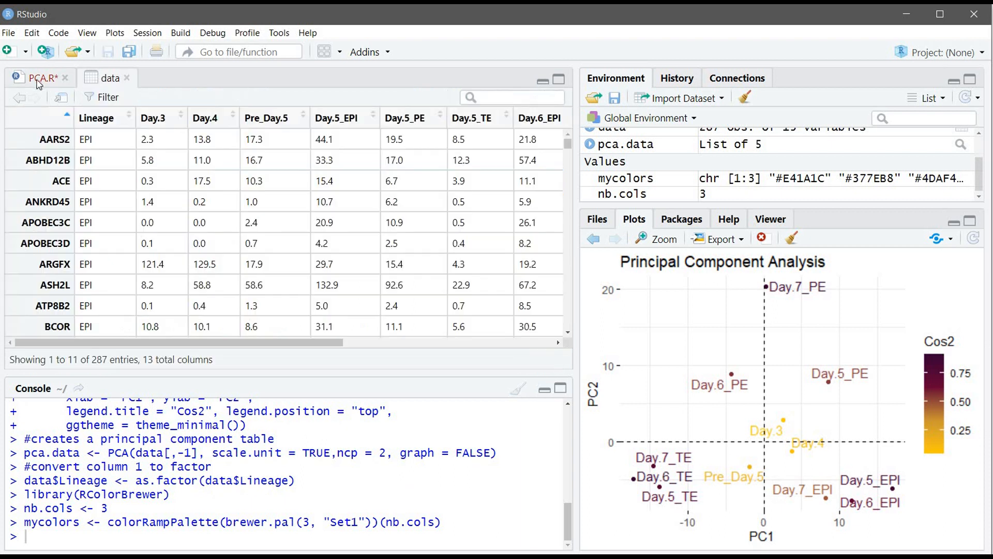
Step: Plot genes on PC1/PC2 coloured by EPI, PE and TE with ellipses, labelled via ggpar, and enlarge it
{"action": "left_click", "coordinate": [35, 77]}
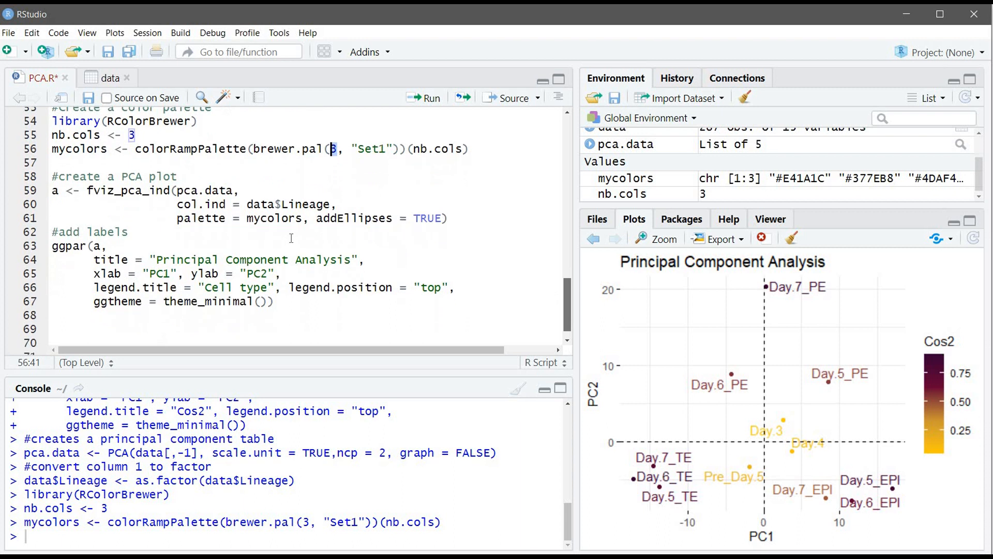
{"action": "double_click", "coordinate": [128, 190]}
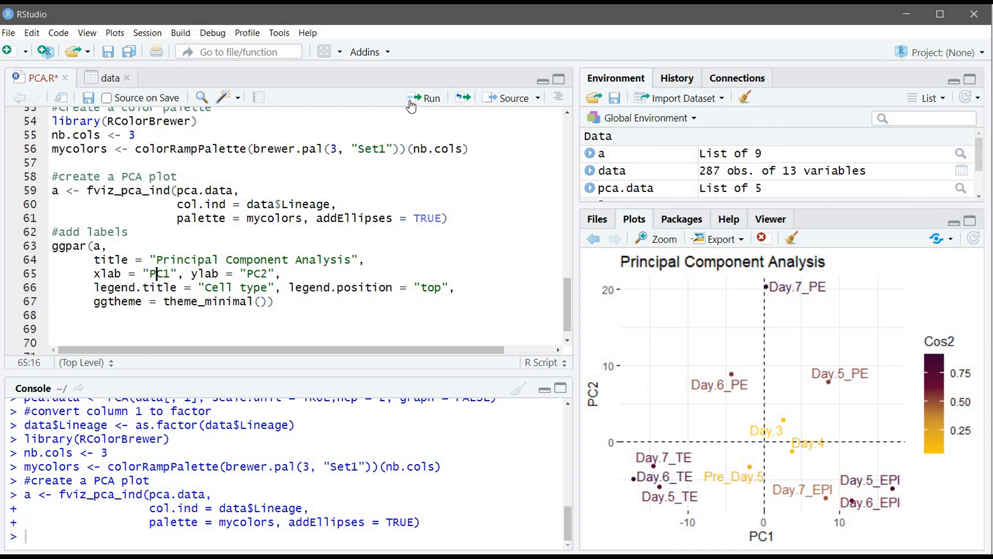
{"action": "left_click", "coordinate": [424, 98]}
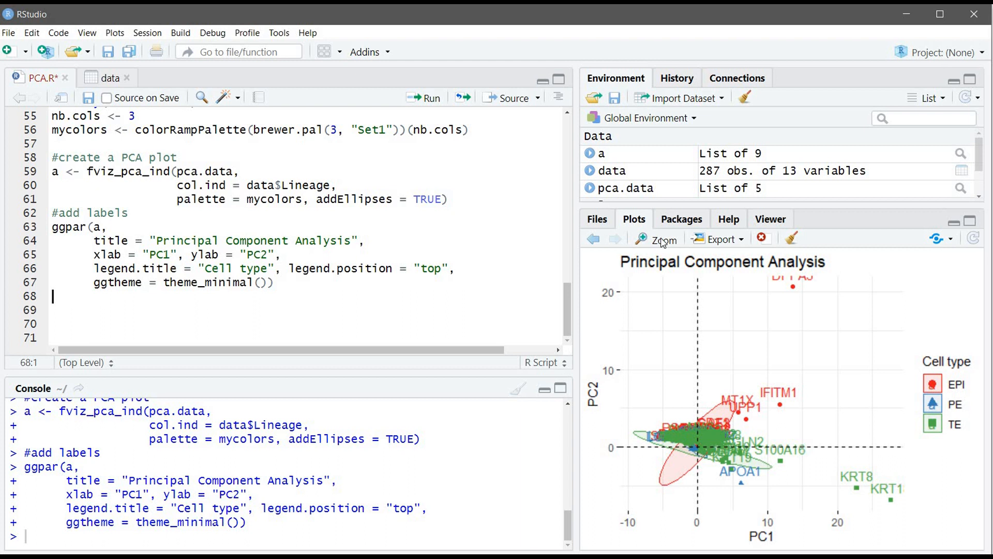
{"action": "left_click", "coordinate": [658, 239]}
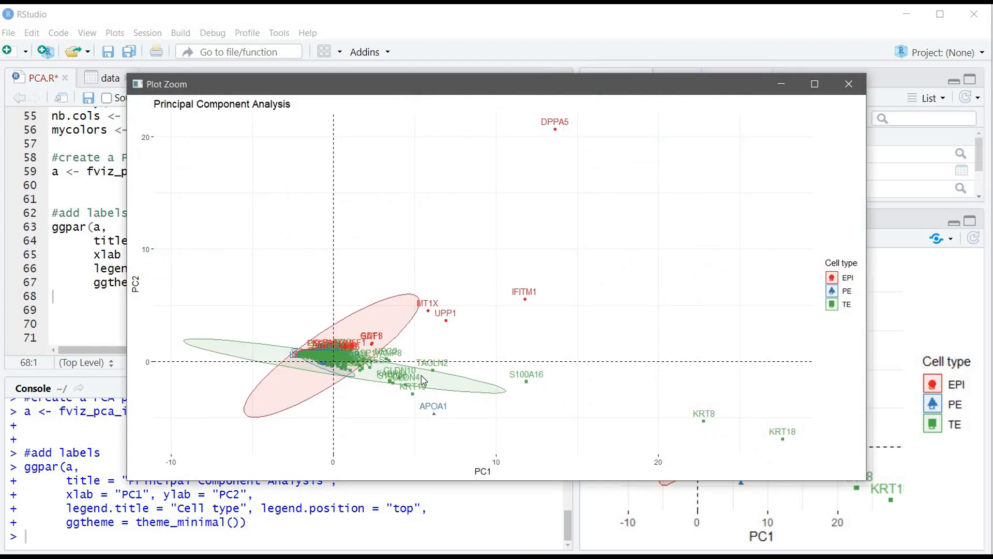
{"action": "mouse_move", "coordinate": [635, 399]}
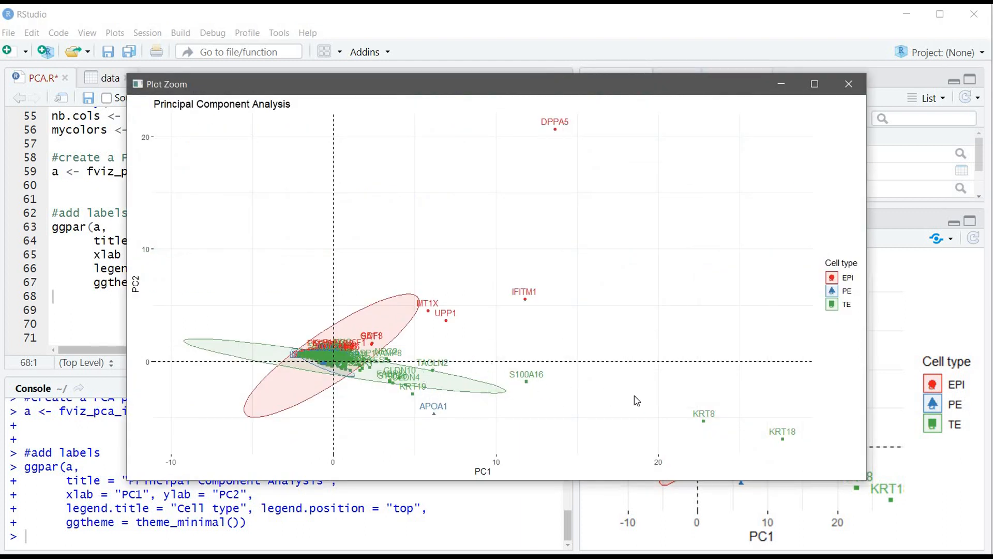
{"action": "mouse_move", "coordinate": [735, 426]}
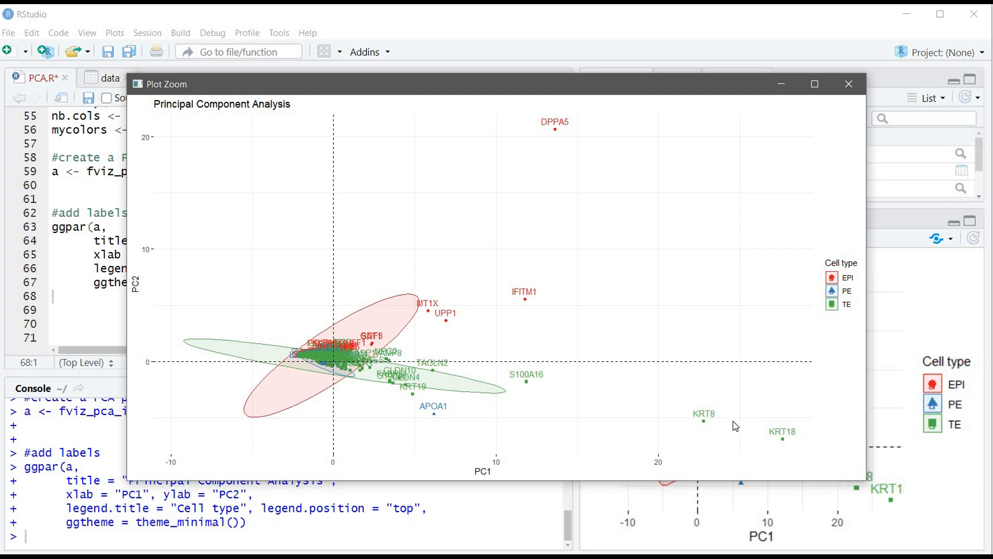
{"action": "mouse_move", "coordinate": [778, 461]}
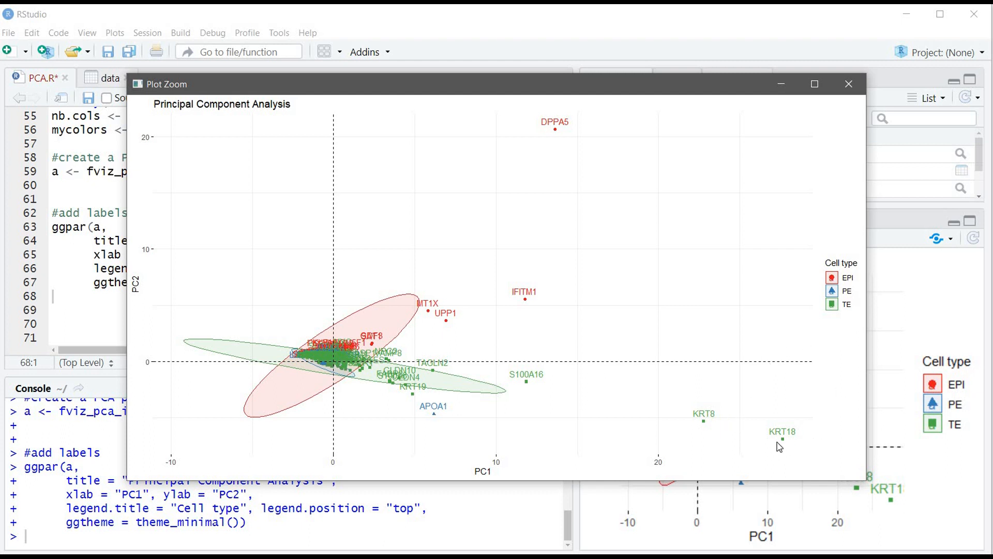
{"action": "mouse_move", "coordinate": [791, 445]}
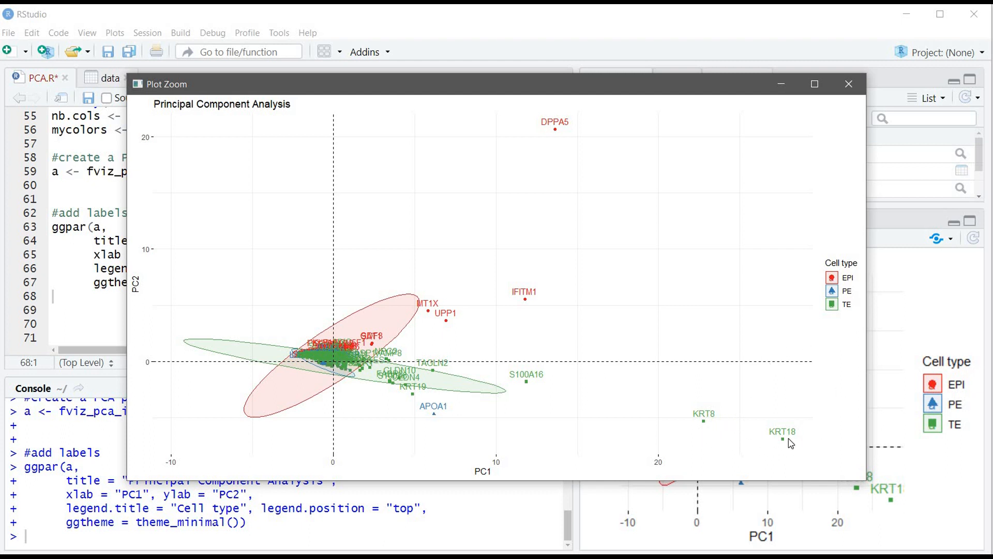
{"action": "mouse_move", "coordinate": [363, 378]}
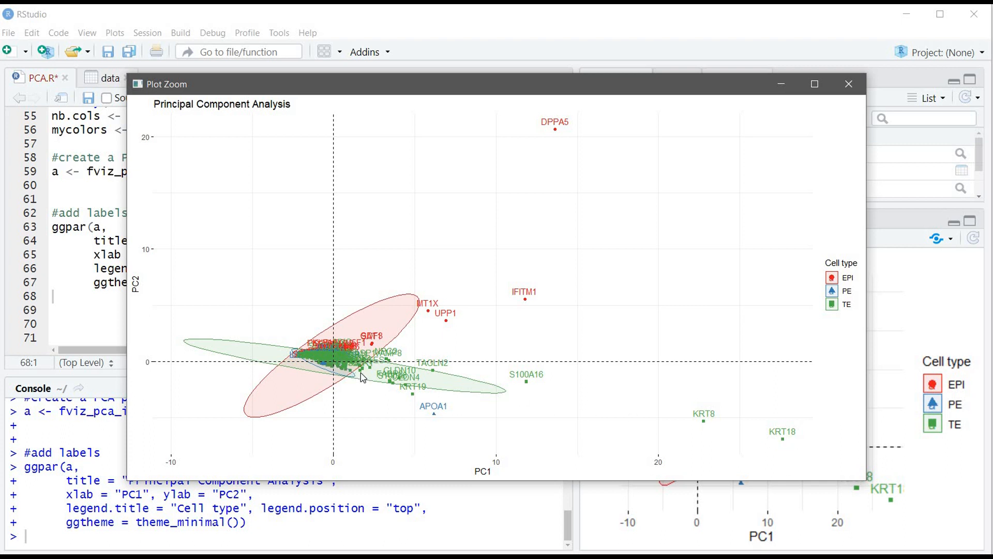
{"action": "mouse_move", "coordinate": [786, 353]}
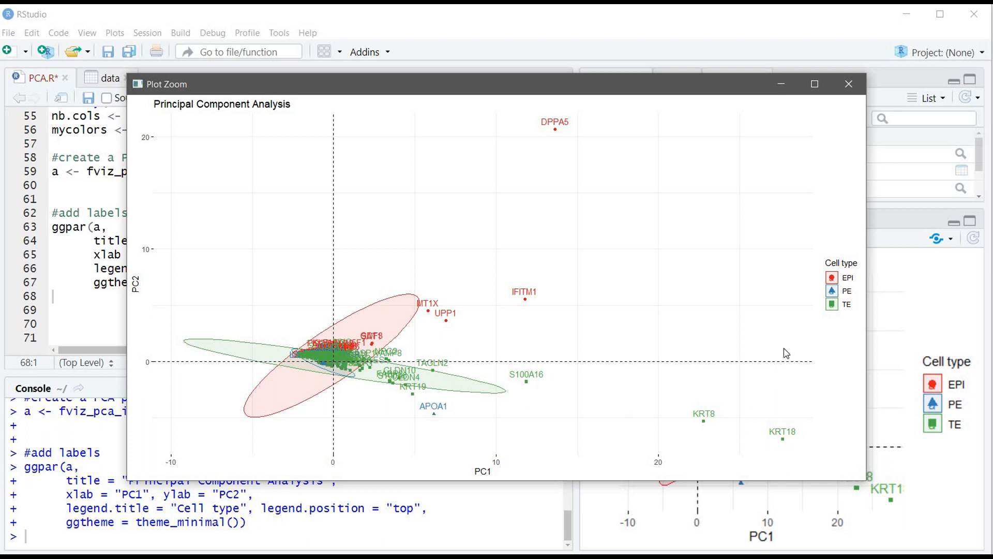